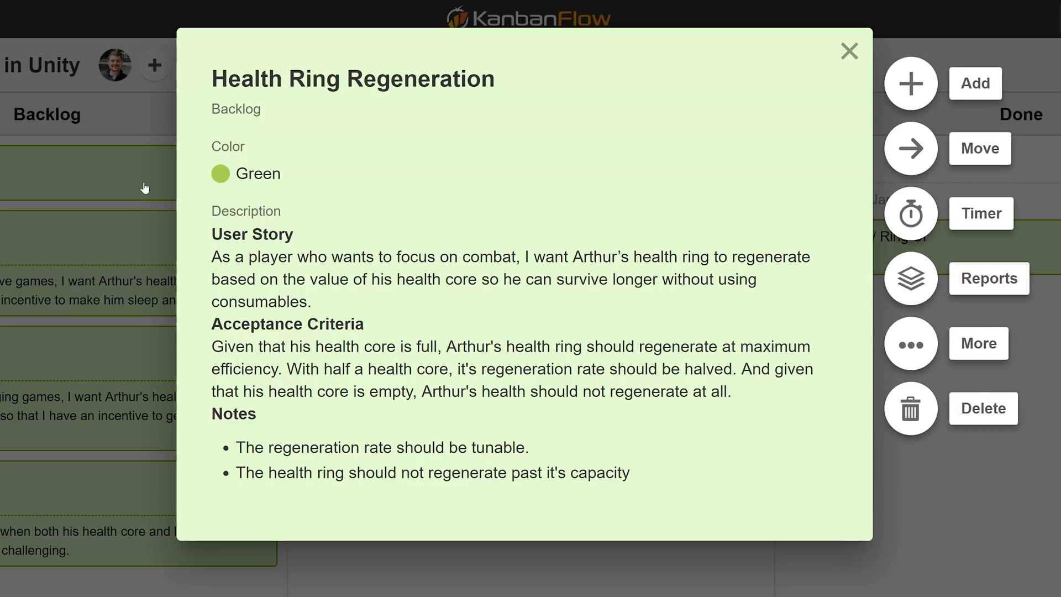
Step: Close the Health Ring Regeneration card after reviewing its description and acceptance criteria
click(848, 52)
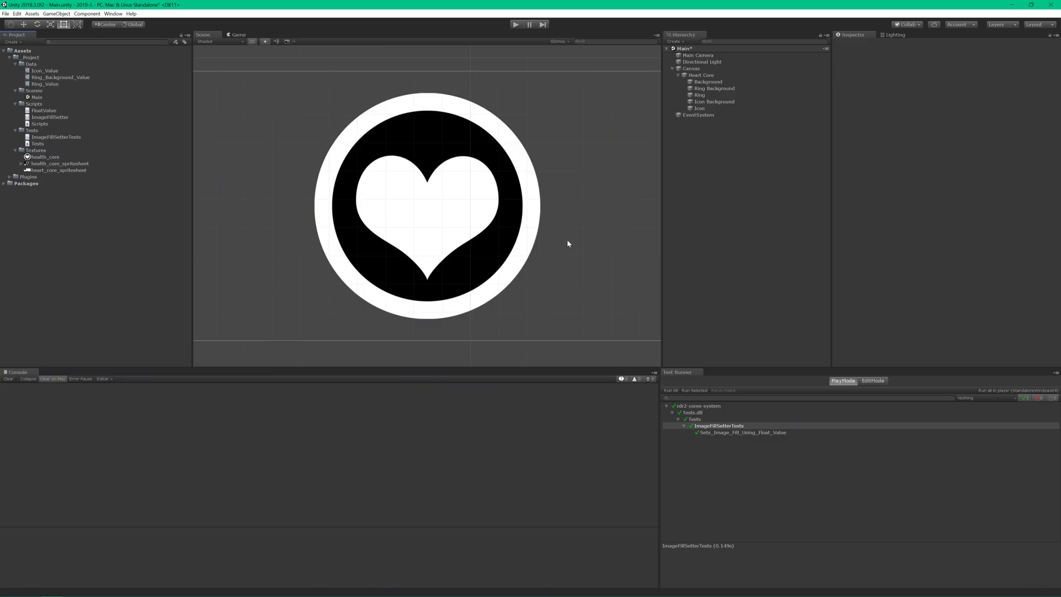
Step: Create a new C# script named HealthSystem in the Scripts folder
right_click(40, 150)
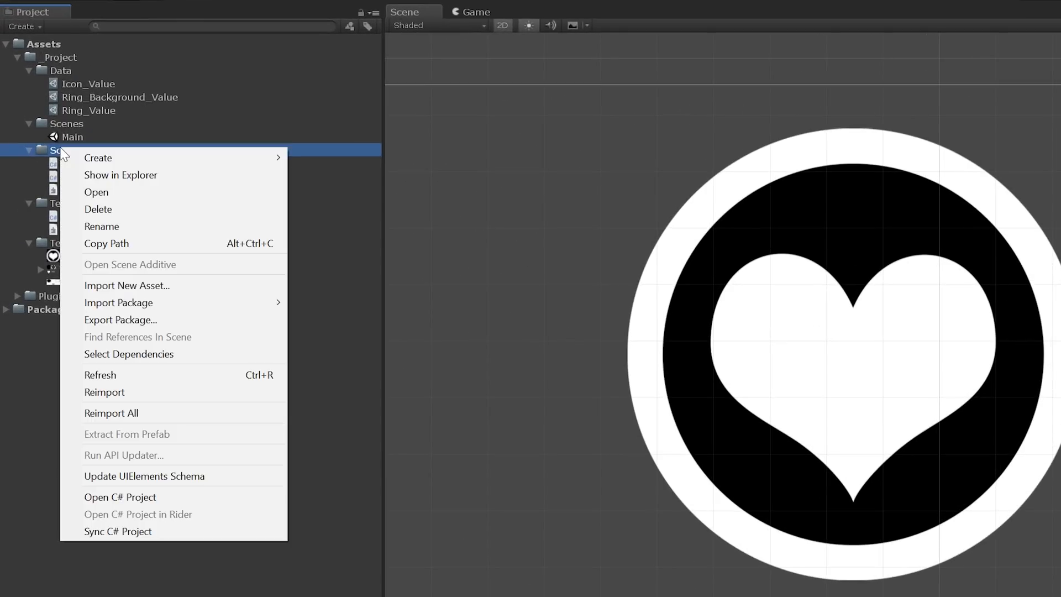
click(97, 158)
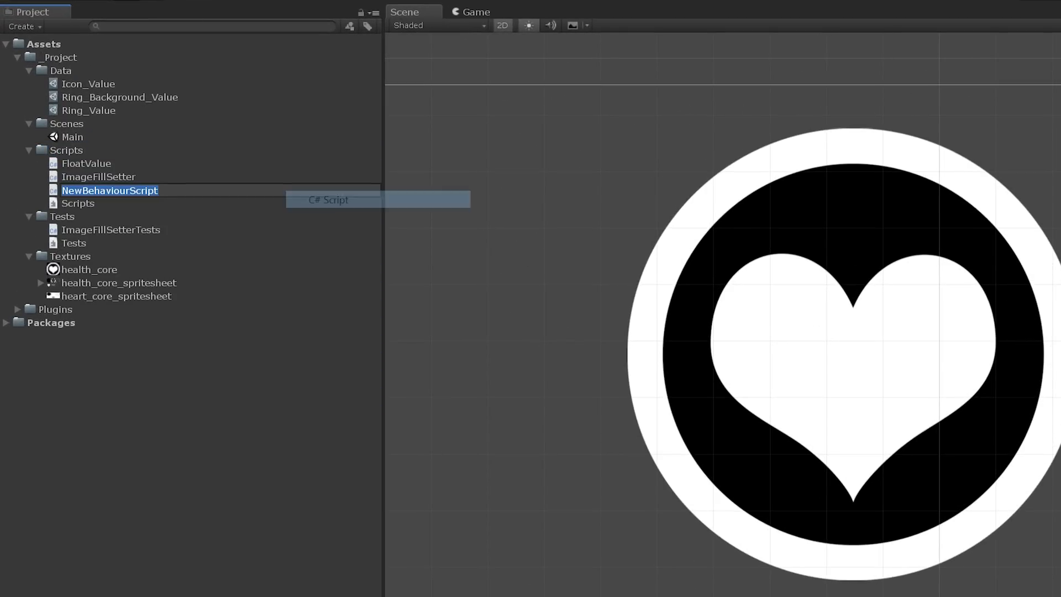
text(HealthSys)
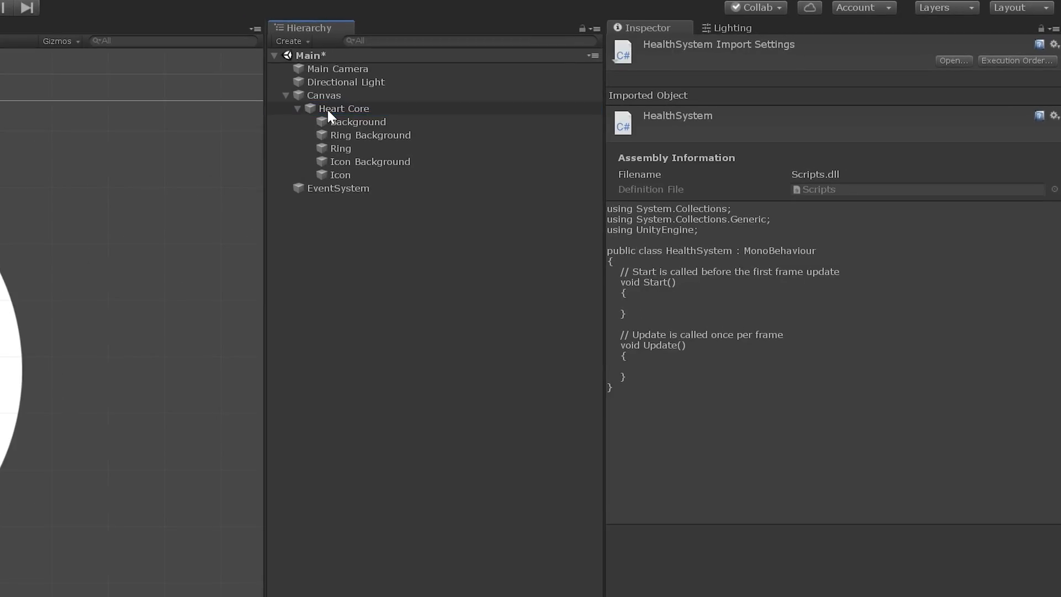
Step: Declare public FloatValue RingValue, RingCapacity, CoreValue and RegenerationRate fields in HealthSystem
click(342, 109)
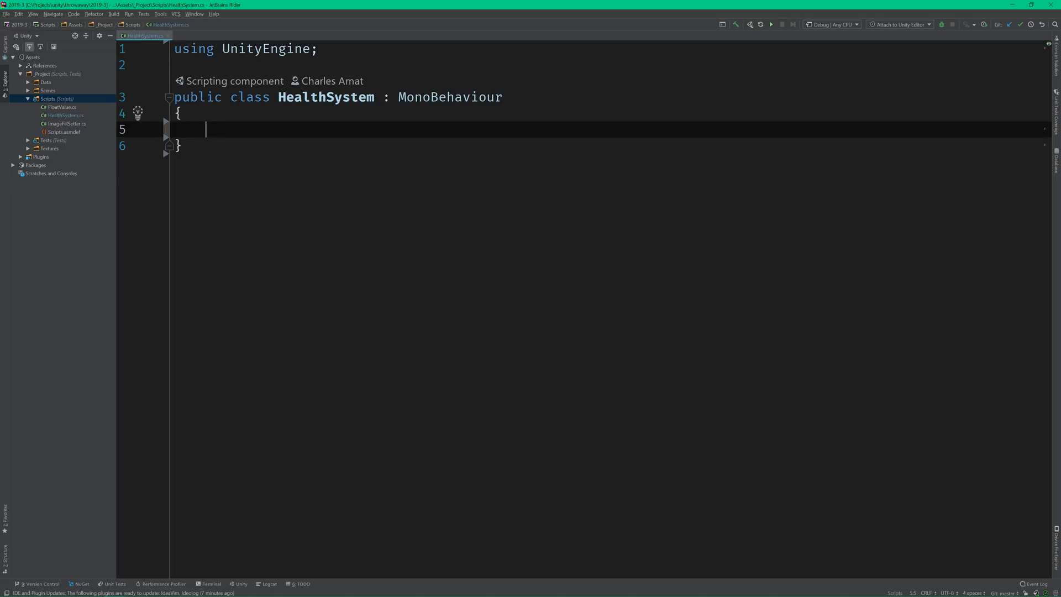
text(public FloatValue)
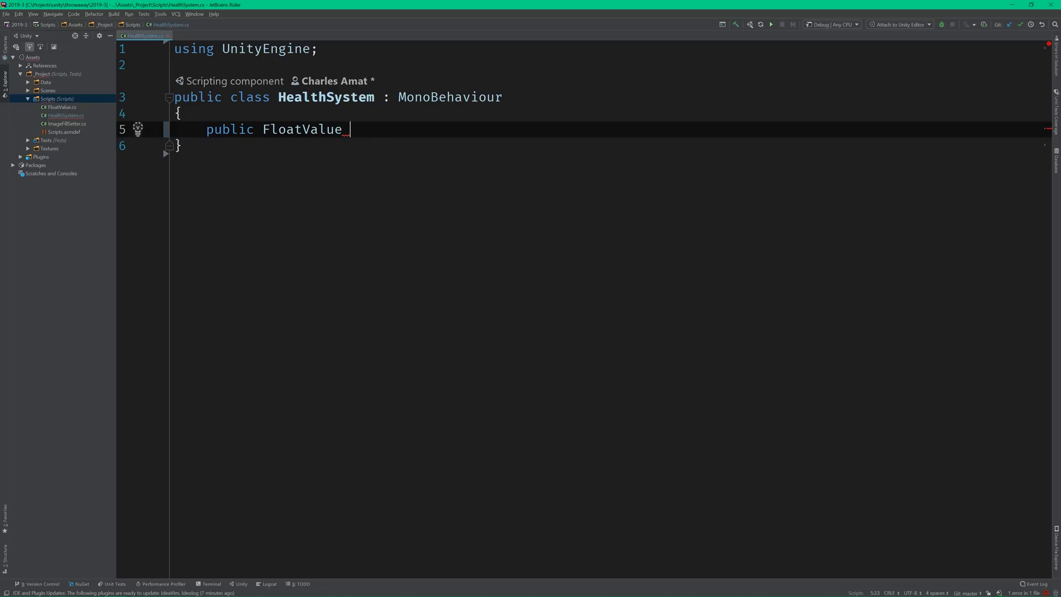
text(RingValue;)
text(public float RegenerationR)
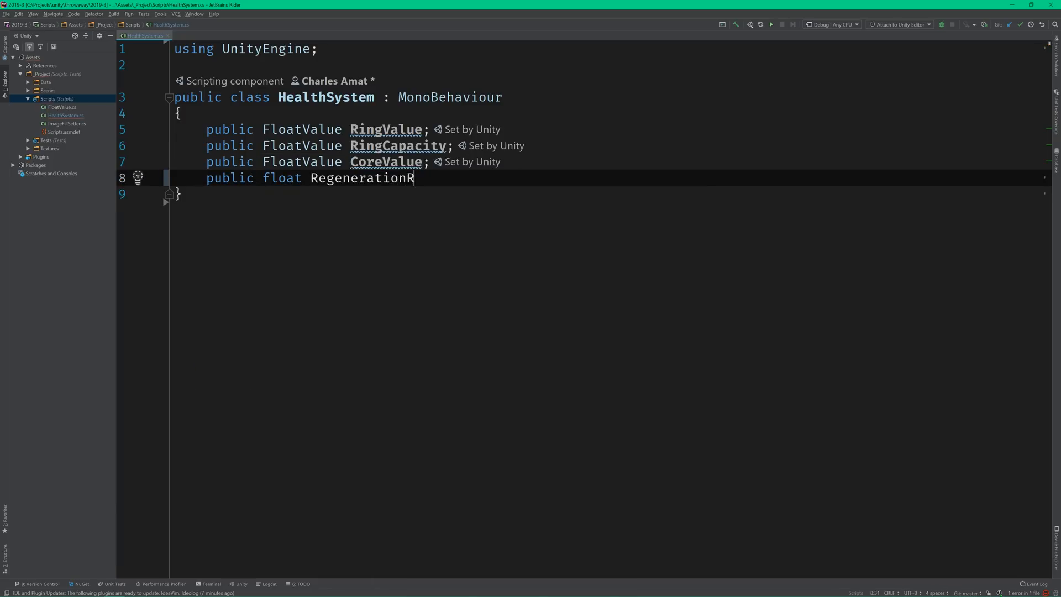
text(ate;)
text(update)
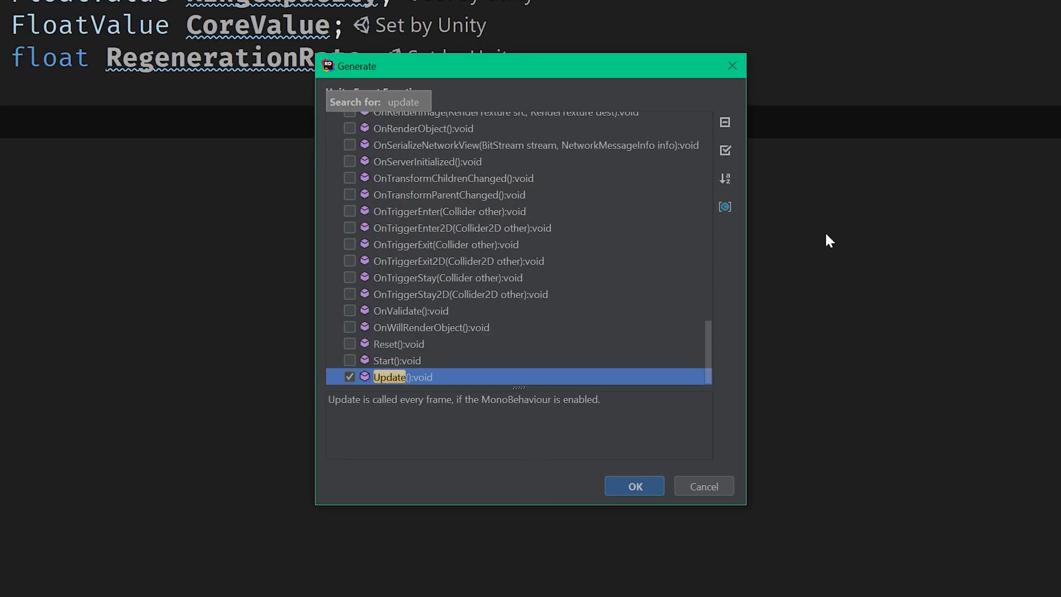
Step: Generate an empty Update event function and remove its placeholder exception
click(633, 486)
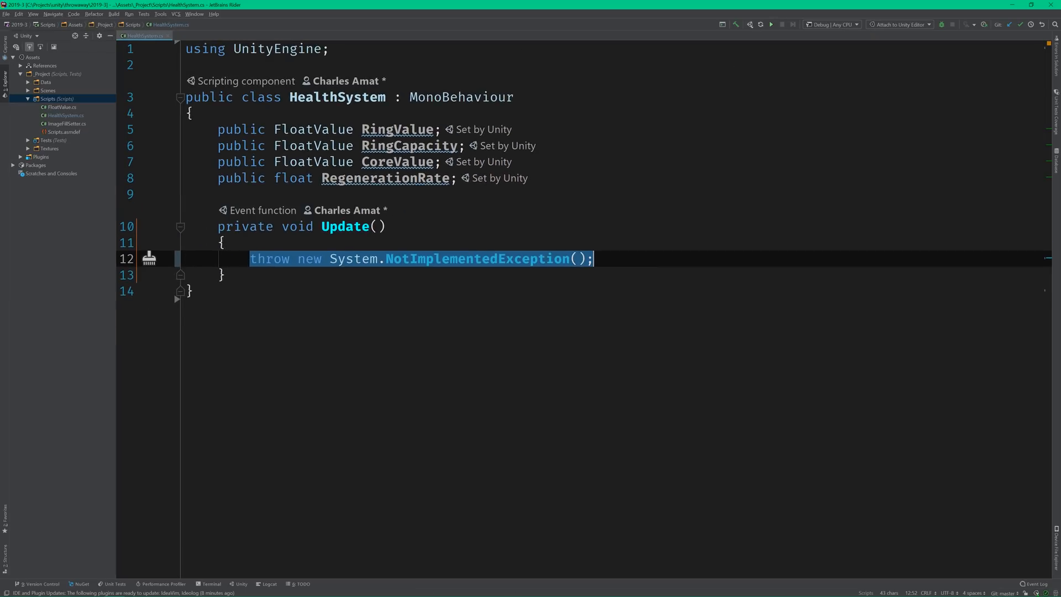
key(Delete)
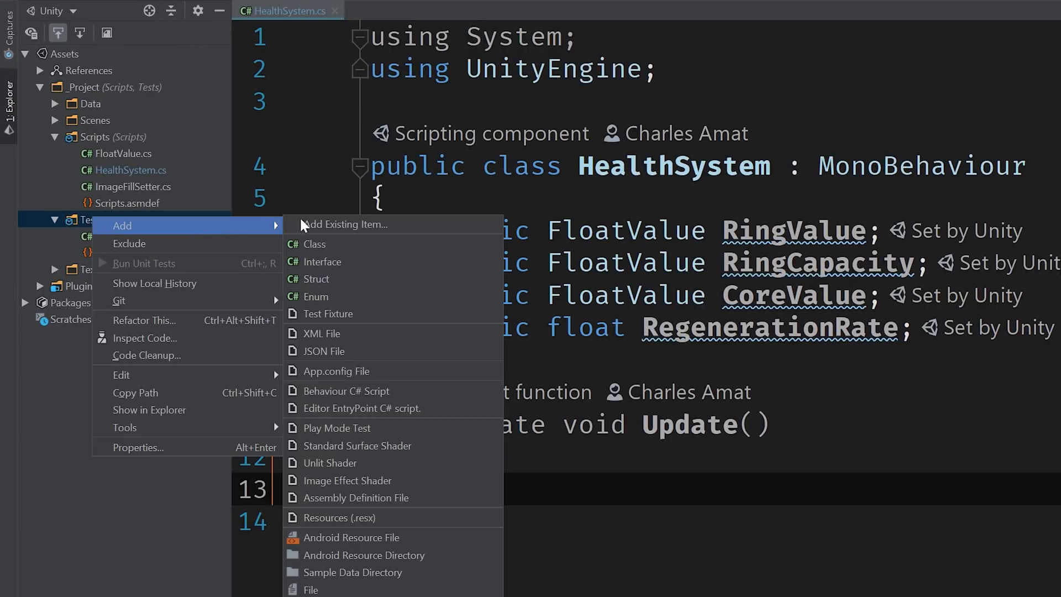
Step: Add a HealthSystemTests class to the Tests folder
click(315, 245)
text(HealthSystemTests)
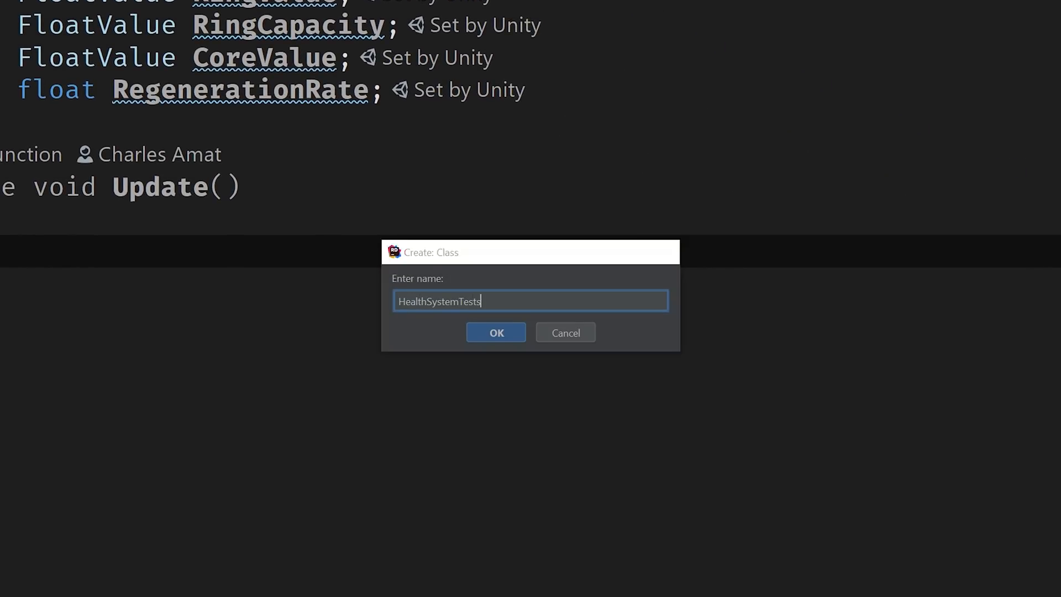
click(495, 333)
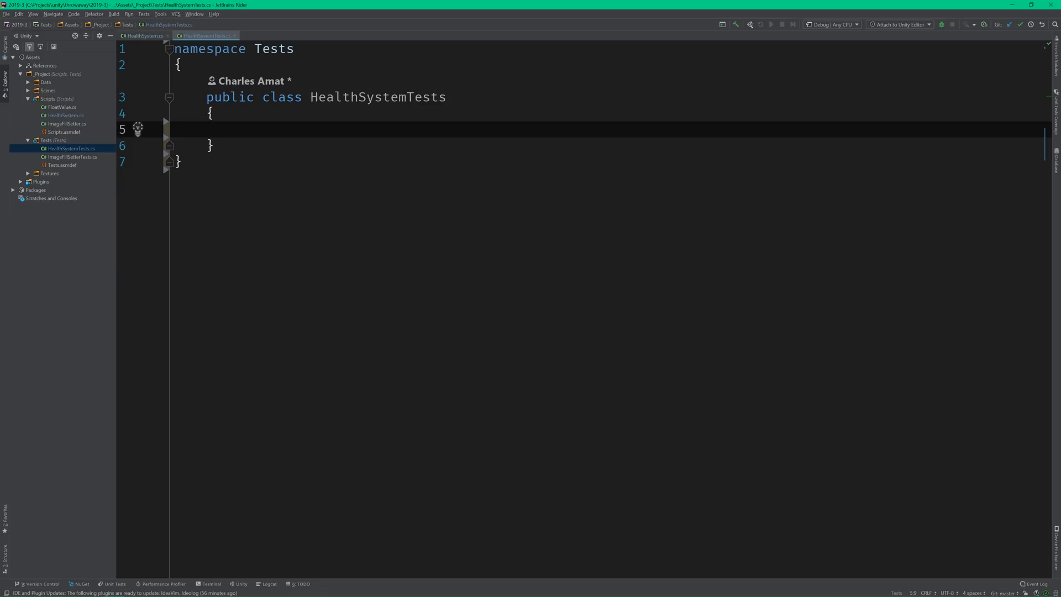
Step: Write an EmptyCore_NoRegeneration [UnityTest] IEnumerator coroutine that yields null
text(public)
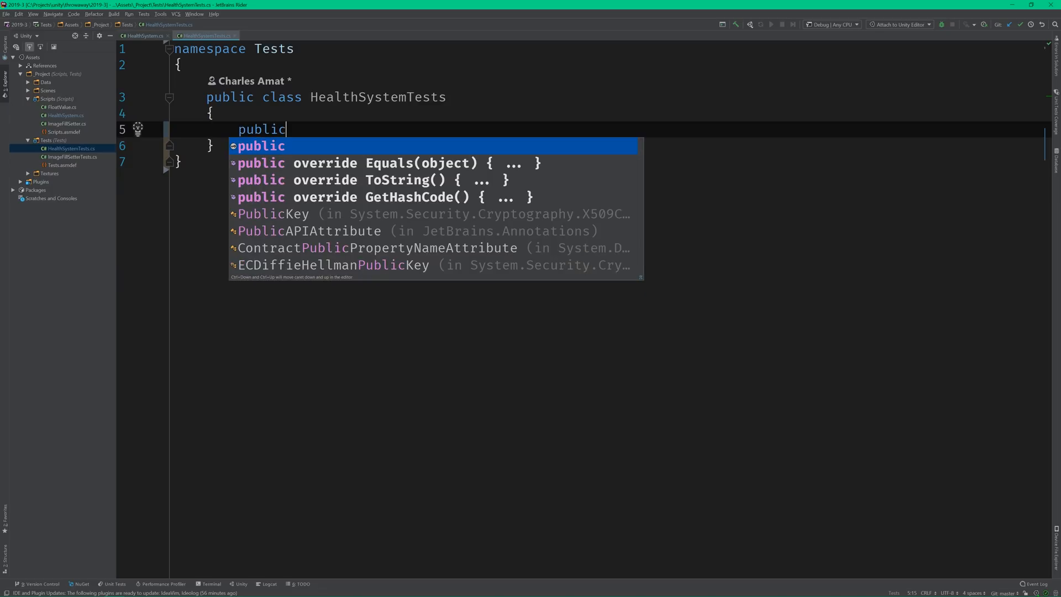
text(void E)
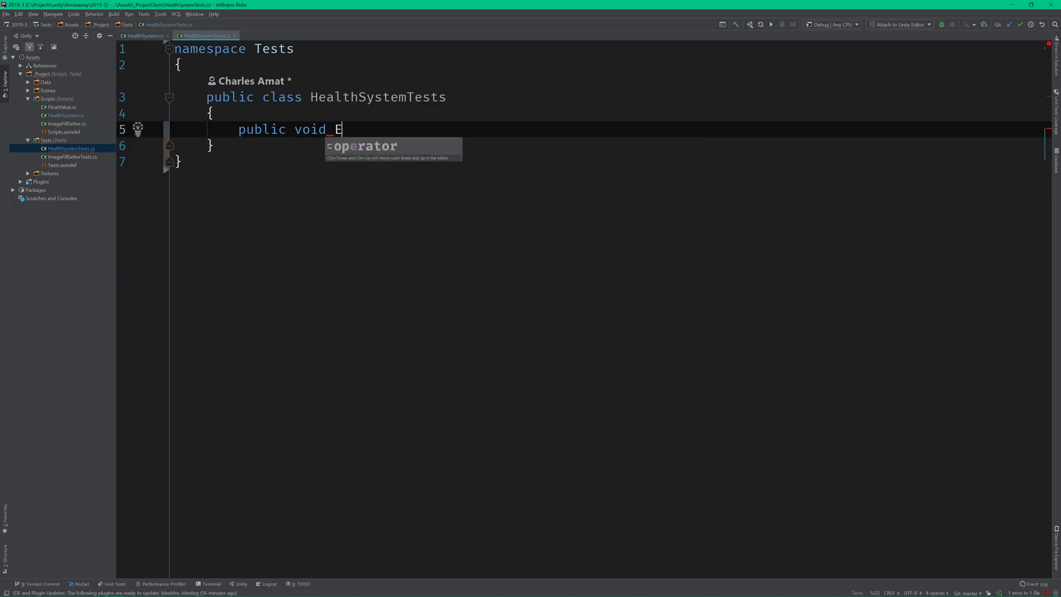
text(mptyCore_NoRegeneration()
text({)
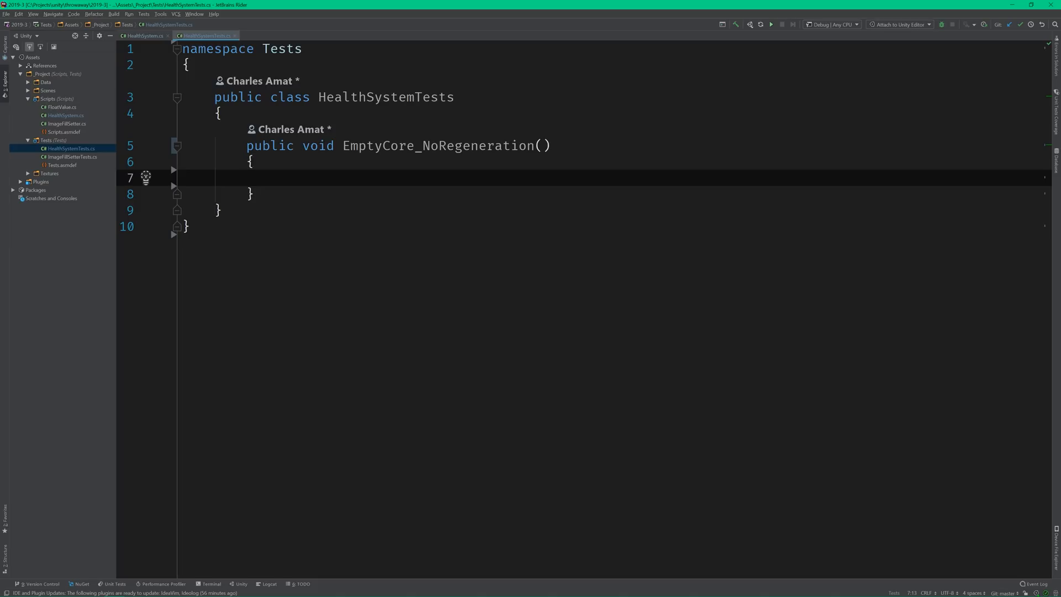
key(Enter)
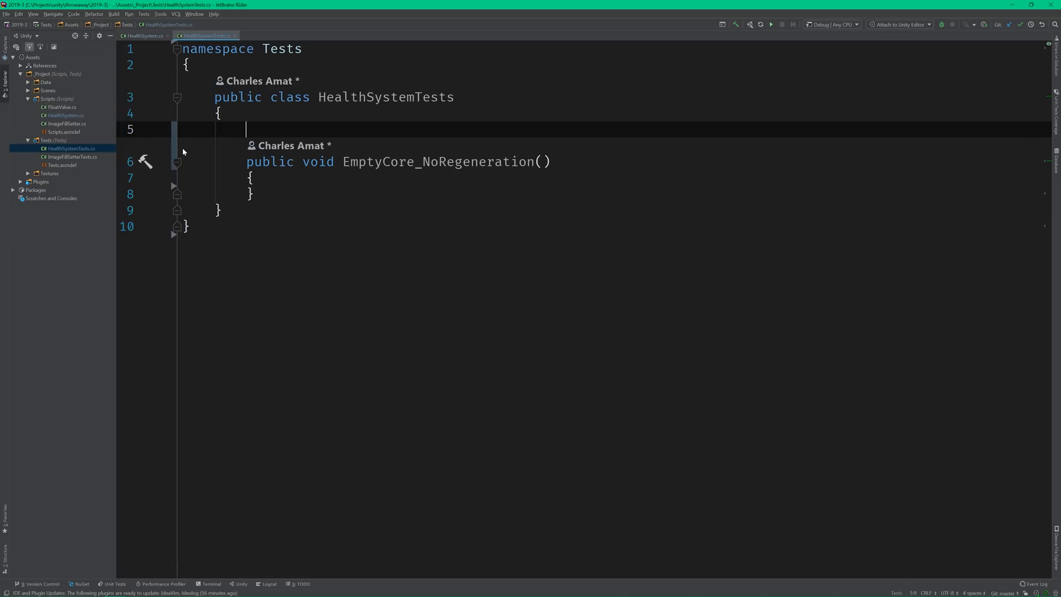
text([UnityTest)
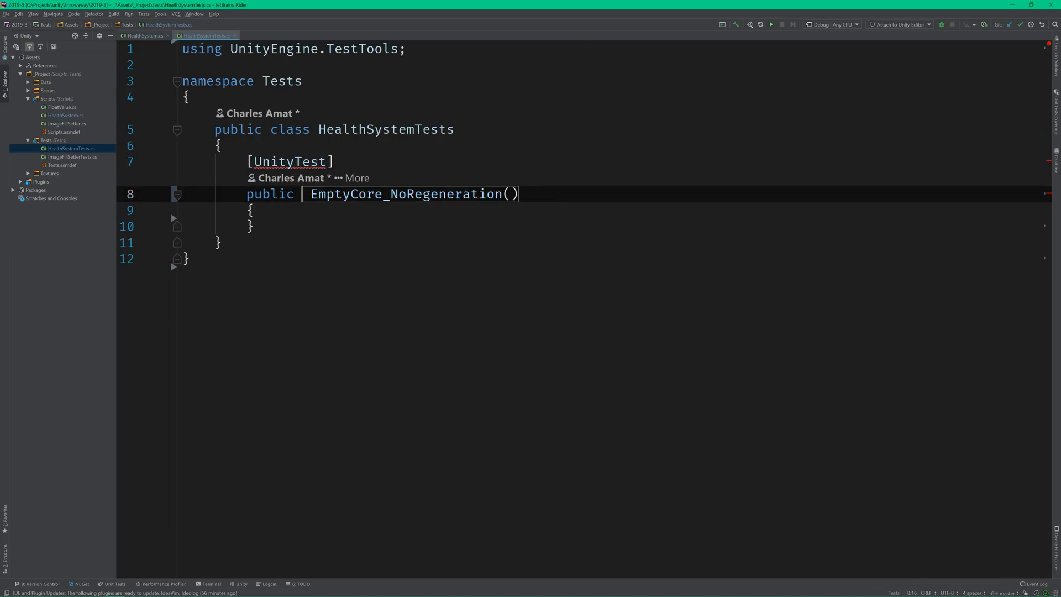
text(IEnumerator)
text(yield return null;)
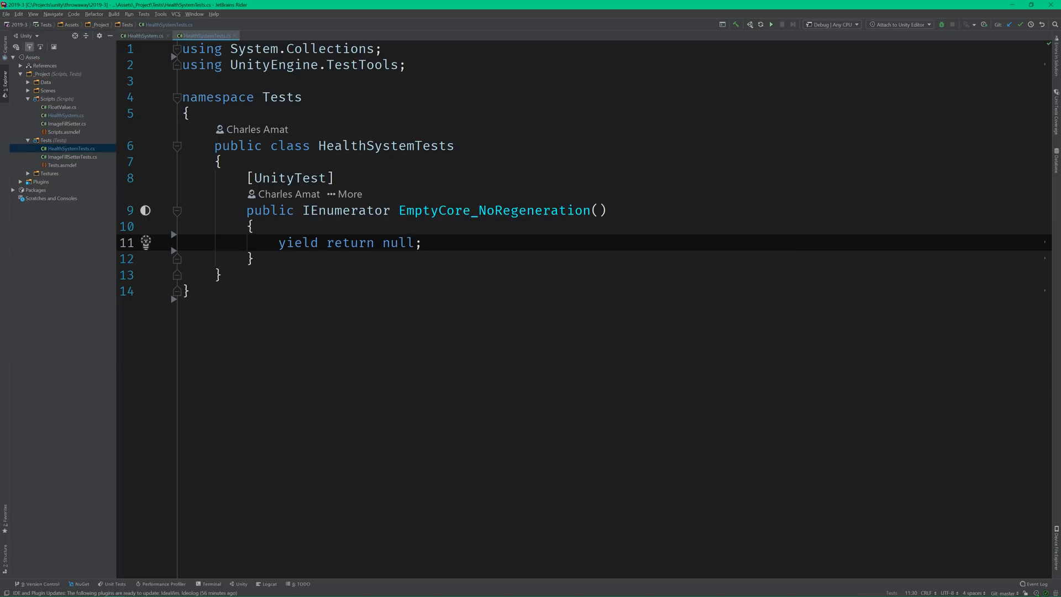
Step: Set up a HealthSystem with FloatValue core 0, ring 0, capacity 1 and rate 1
key(enter)
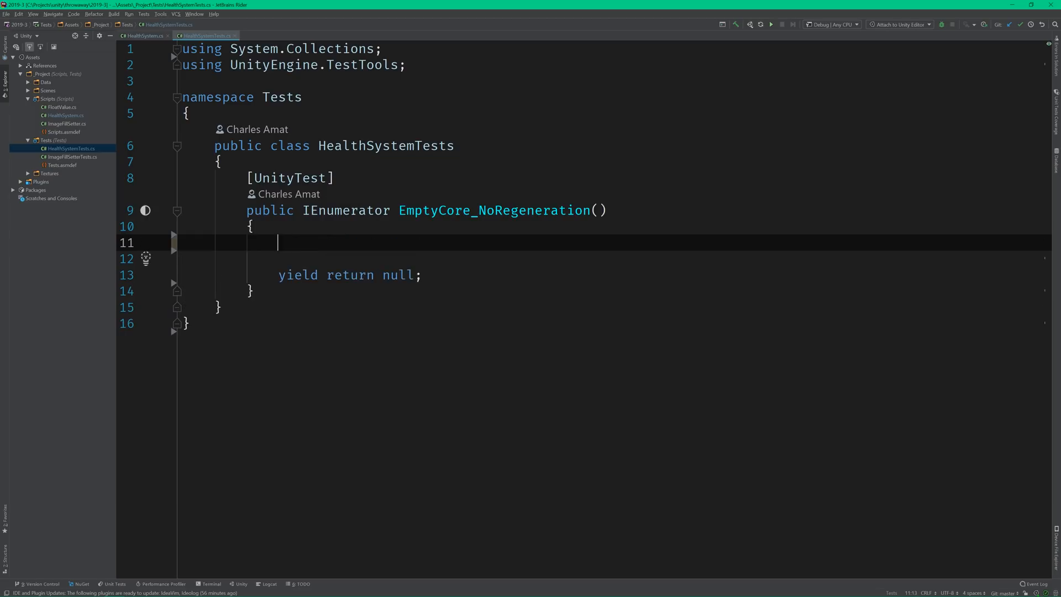
text(var healthSystem = new GameObject().AddComponent<HealthSystem>();)
text(healthSystem.C)
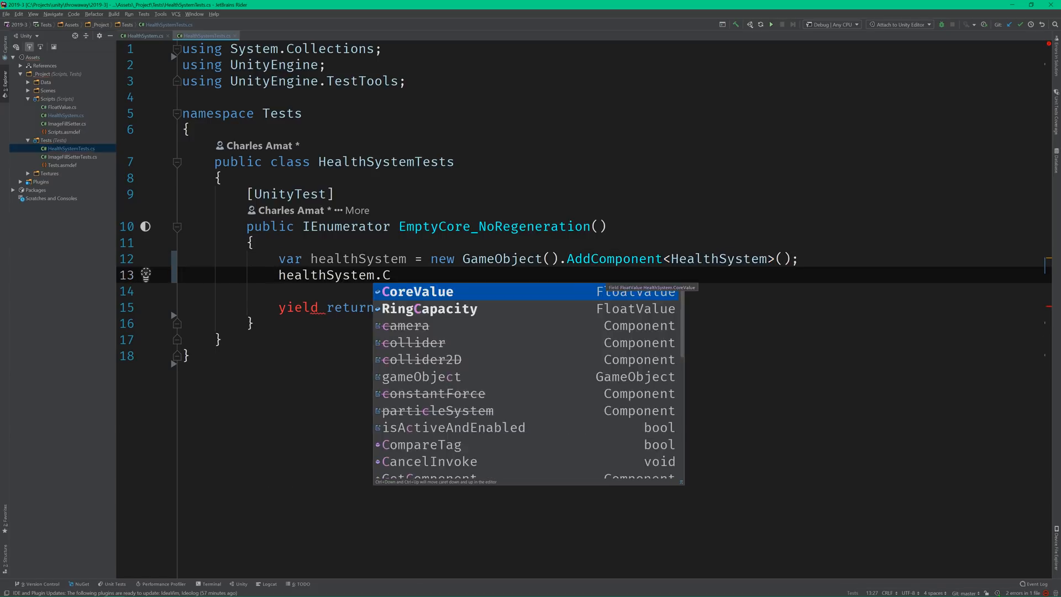
text(oreValue = ScriptableObject.CreateInstance<FloatValue>();)
text(healthSystem.RegenerationRate)
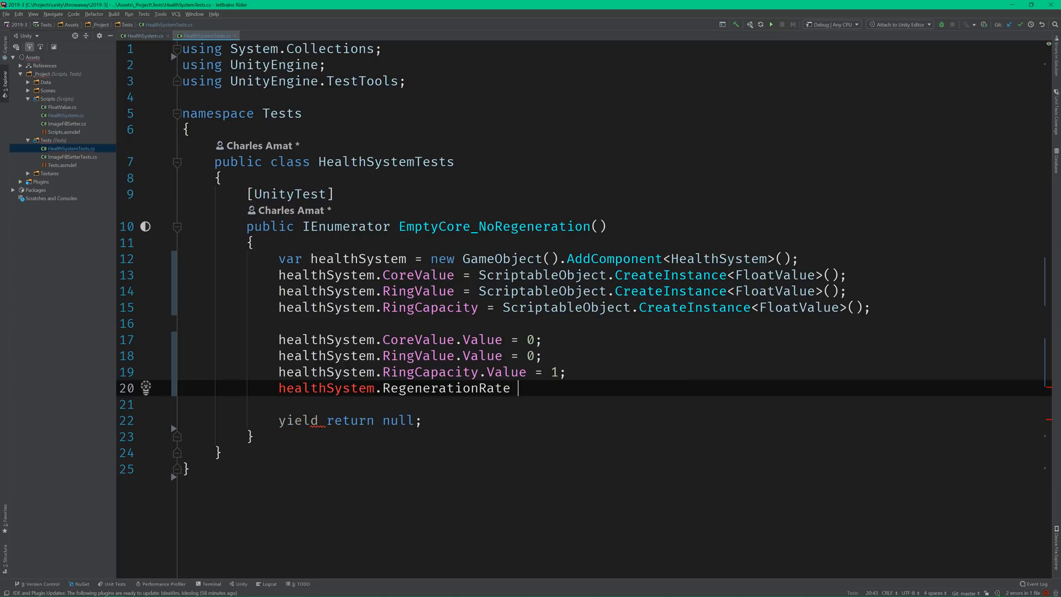
text(= 1;)
text(Assert.AreEqual();)
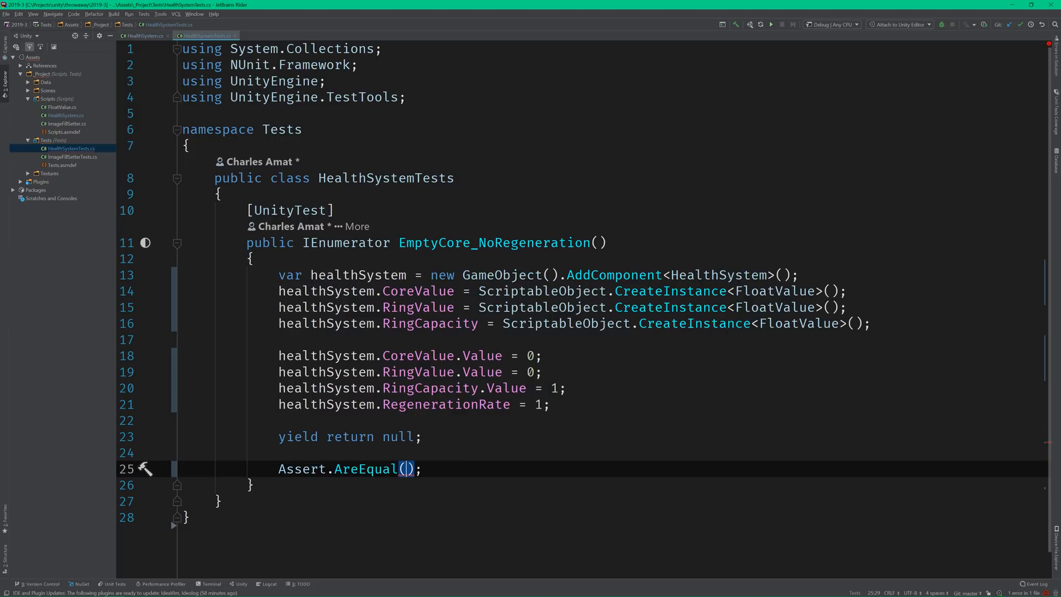
Step: Assert RingValue stays 0 within float.Epsilon after one frame
text(0, healthSystem.RV)
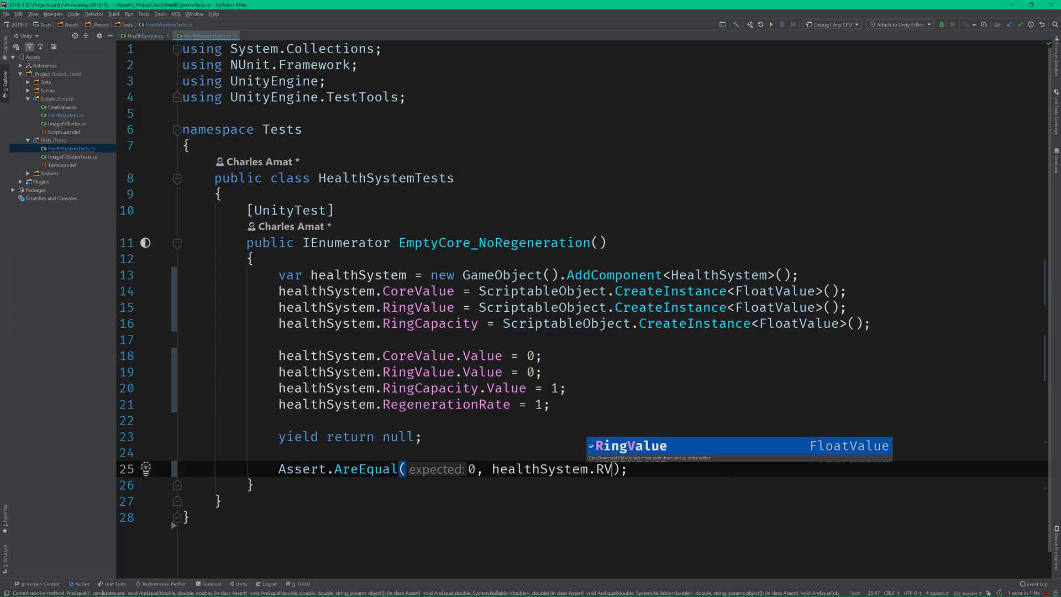
text(RingValue, fl)
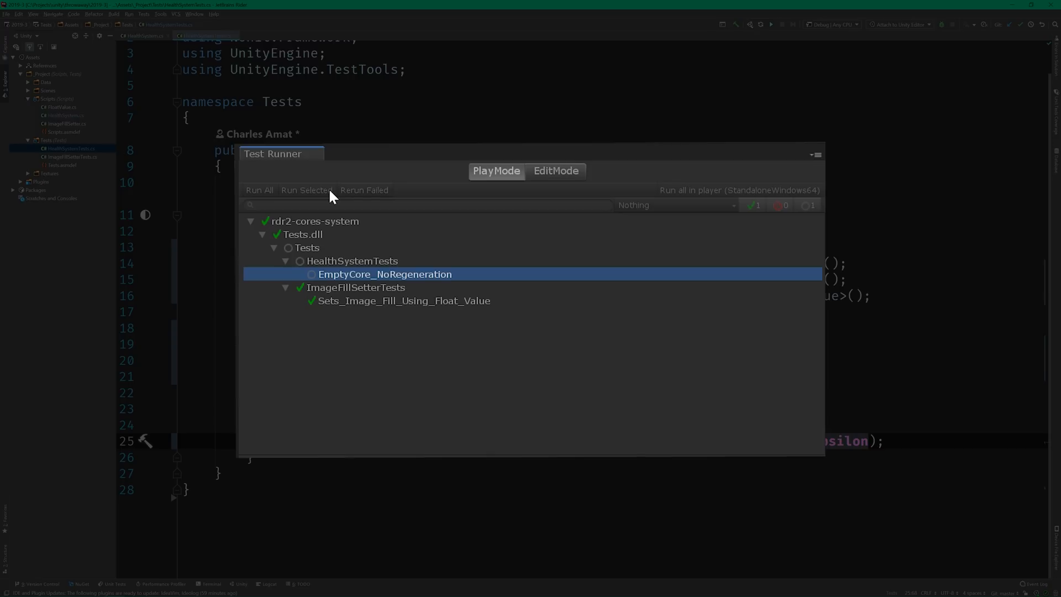
Step: Run the empty-core test, then make Update return early when CoreValue is zero
click(306, 190)
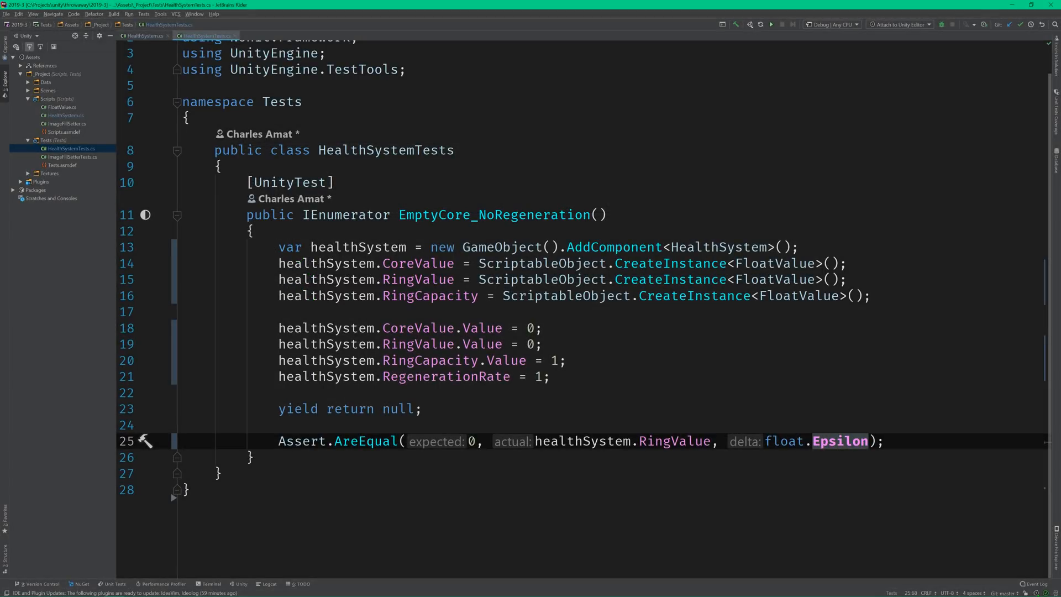
click(142, 35)
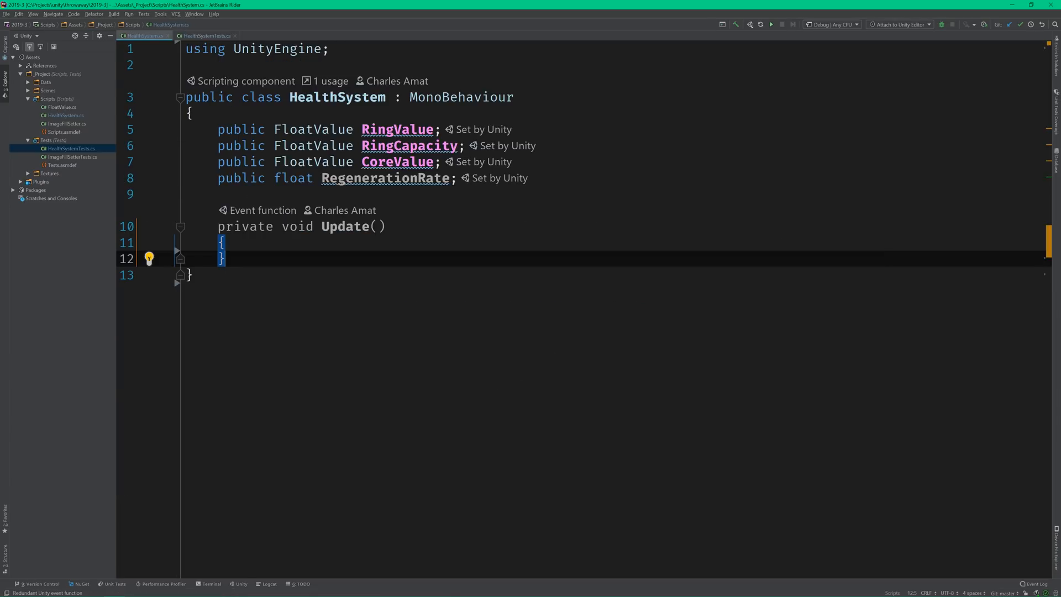
text(if (CoreValue.Value == 0)
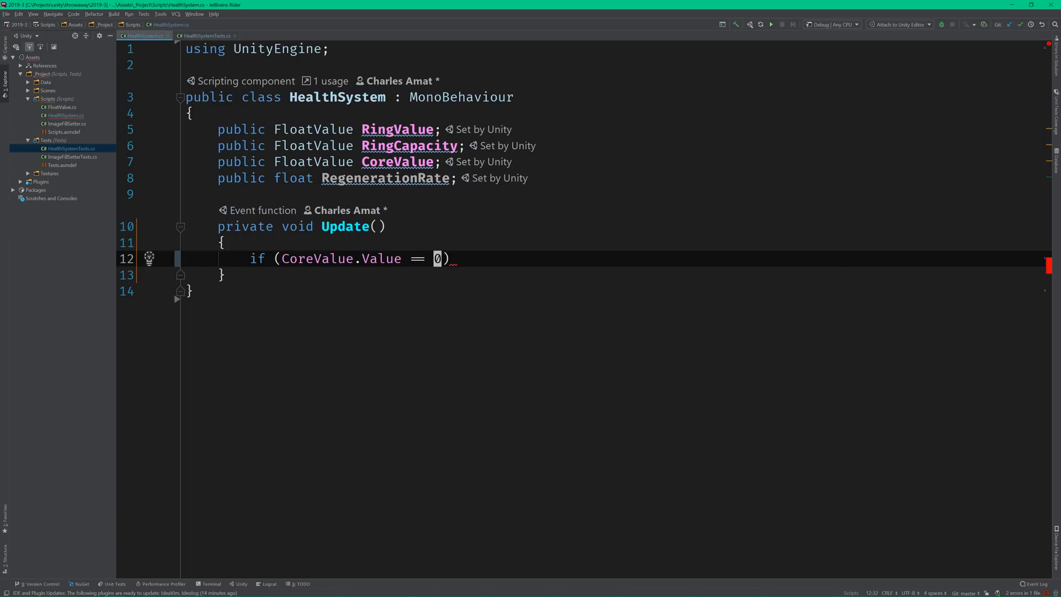
text(return;)
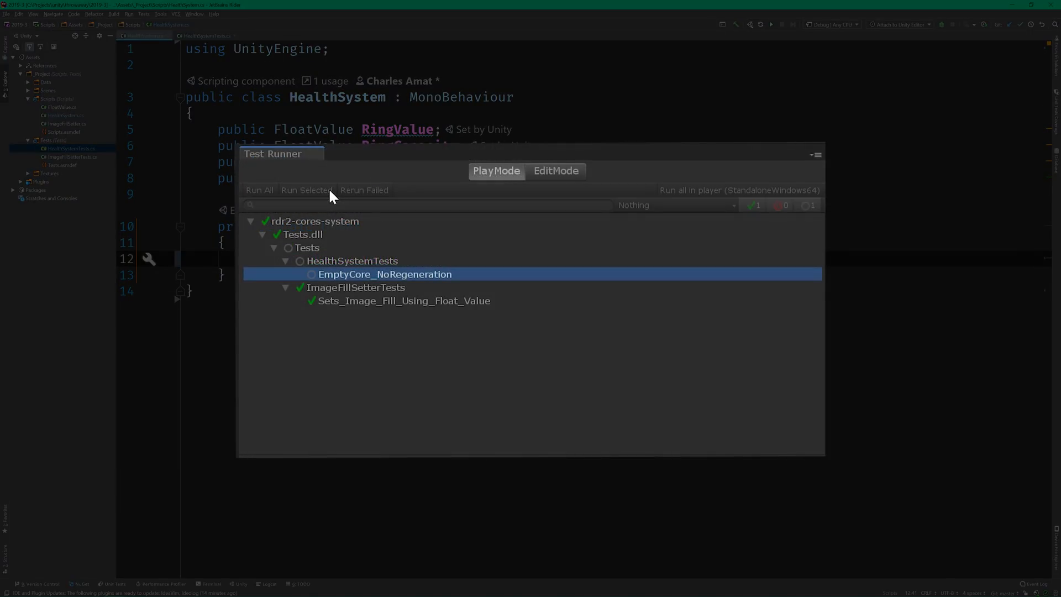
Step: Compare CoreValue against float.Epsilon instead and rerun EmptyCore_NoRegeneration
click(306, 189)
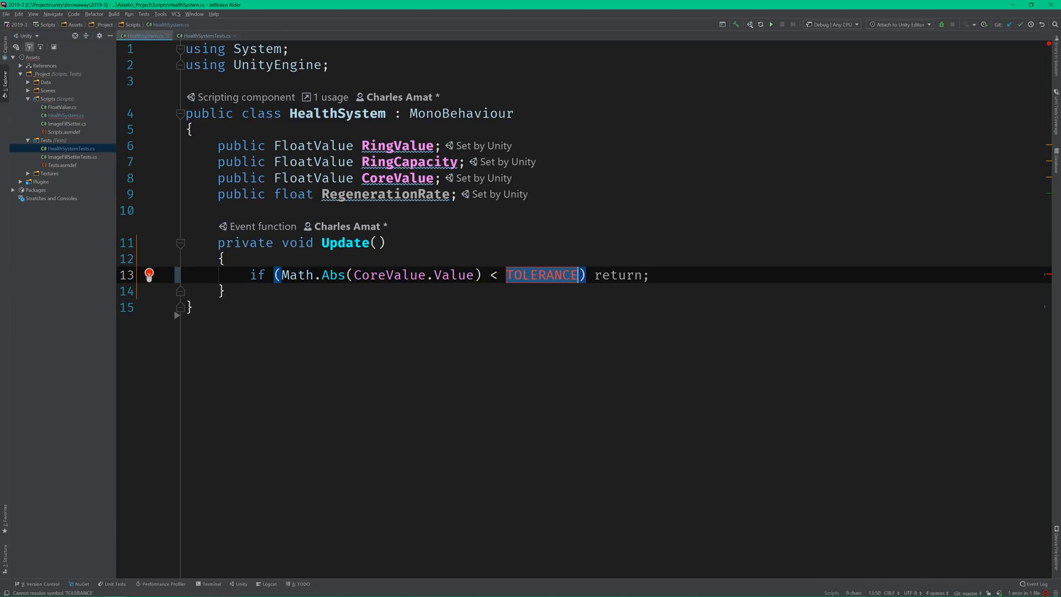
text(float.)
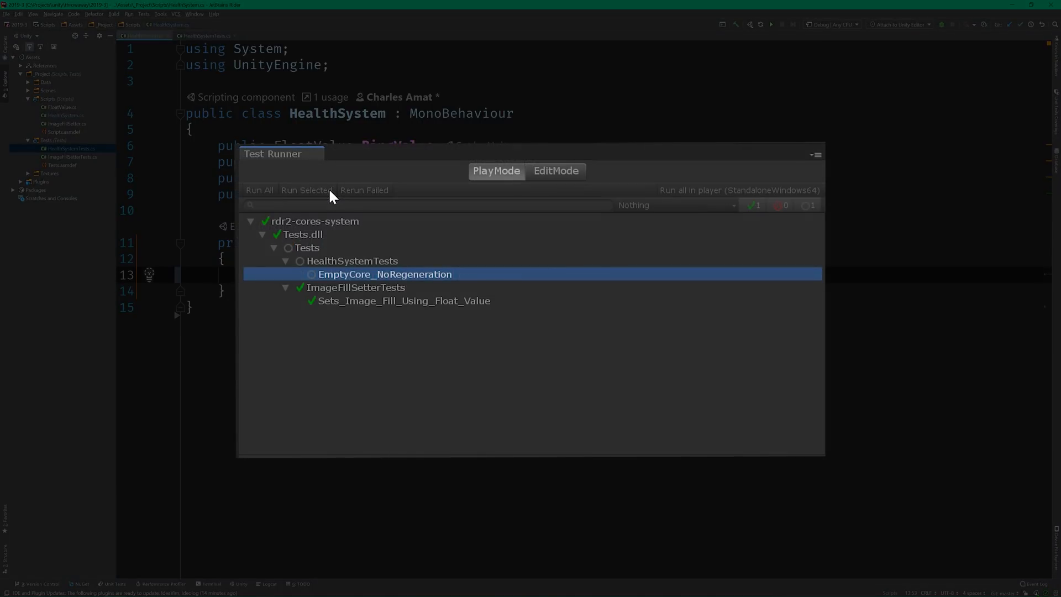
click(306, 189)
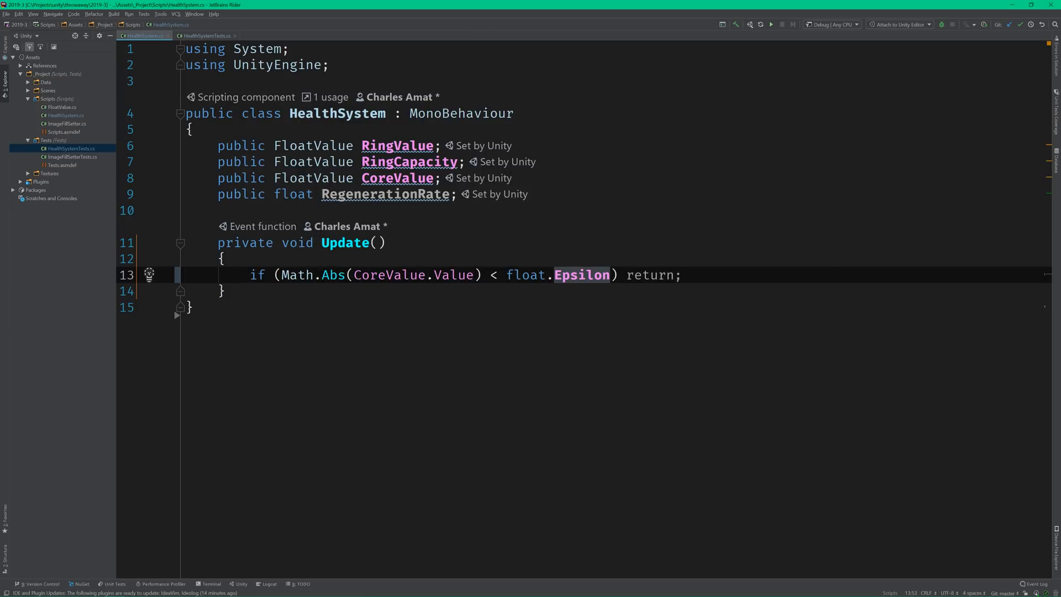
Step: Write FullCore_MaxRegenerationRate asserting RingValue equals Time.deltaTime after one frame
click(203, 36)
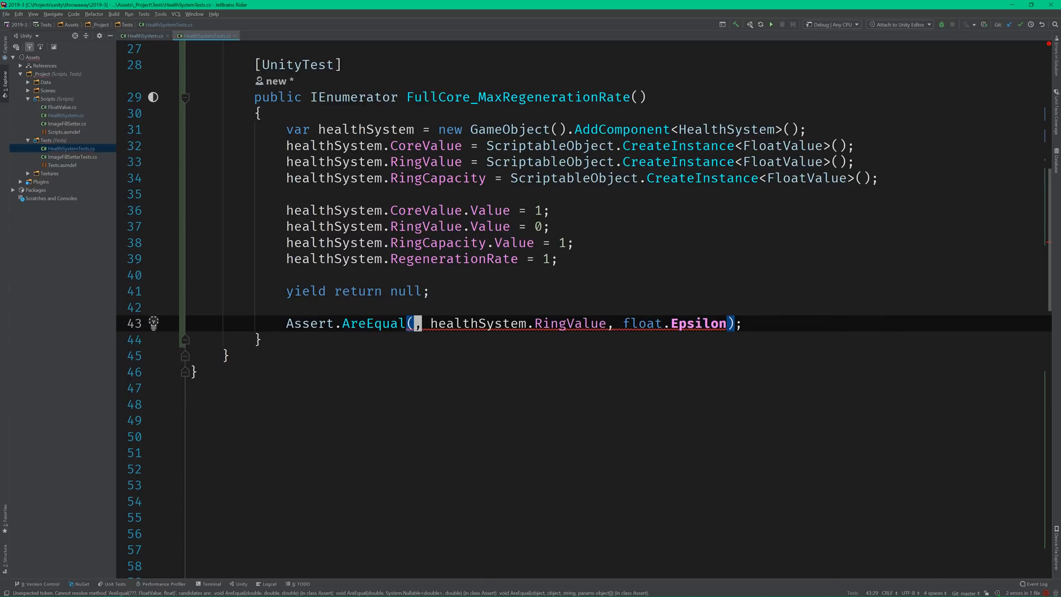
text(Tim)
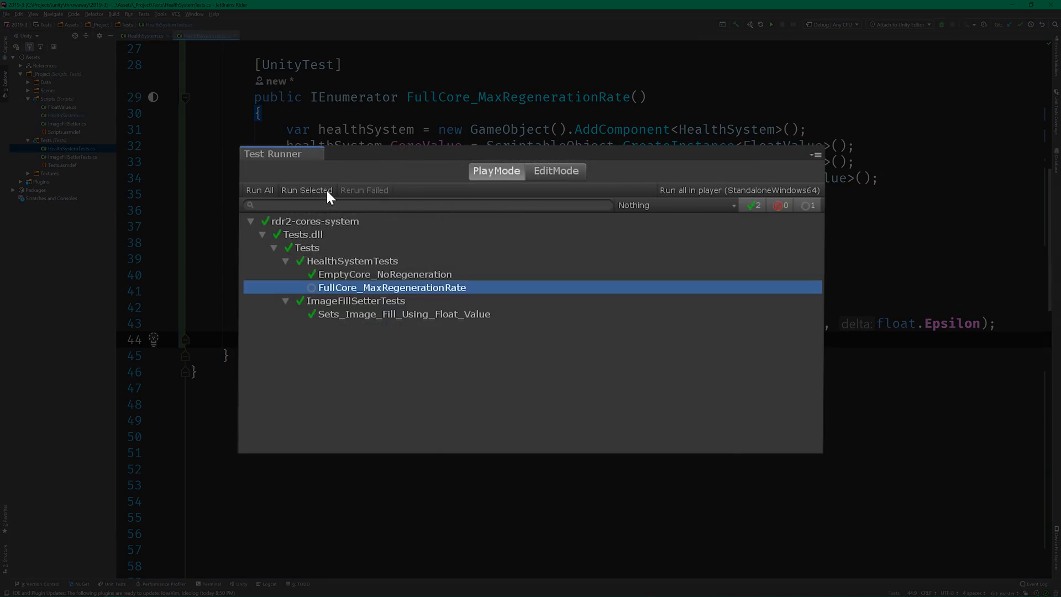
Step: Run the FullCore_MaxRegenerationRate test from Unity's Test Runner
click(306, 189)
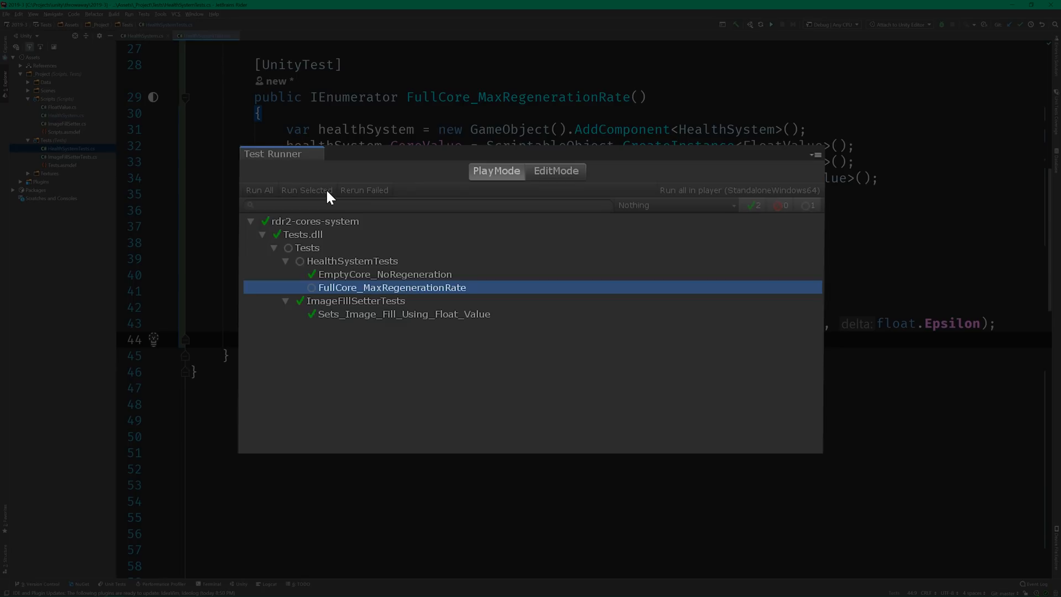
click(306, 190)
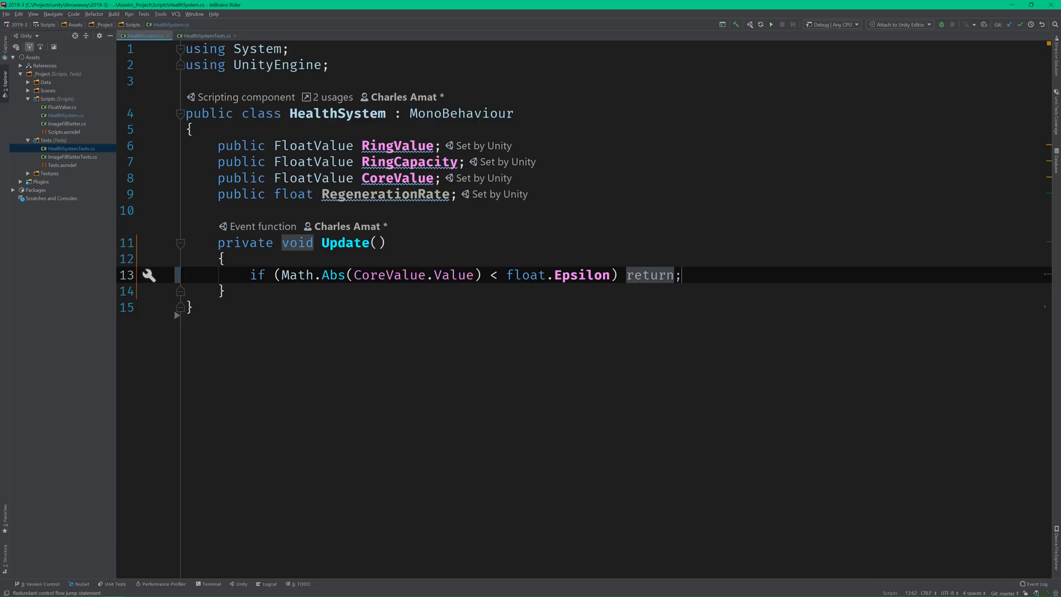
Step: Make Update add CoreValue.Value * RegenerationRate * Time.deltaTime to RingValue.Value
text(RingValue)
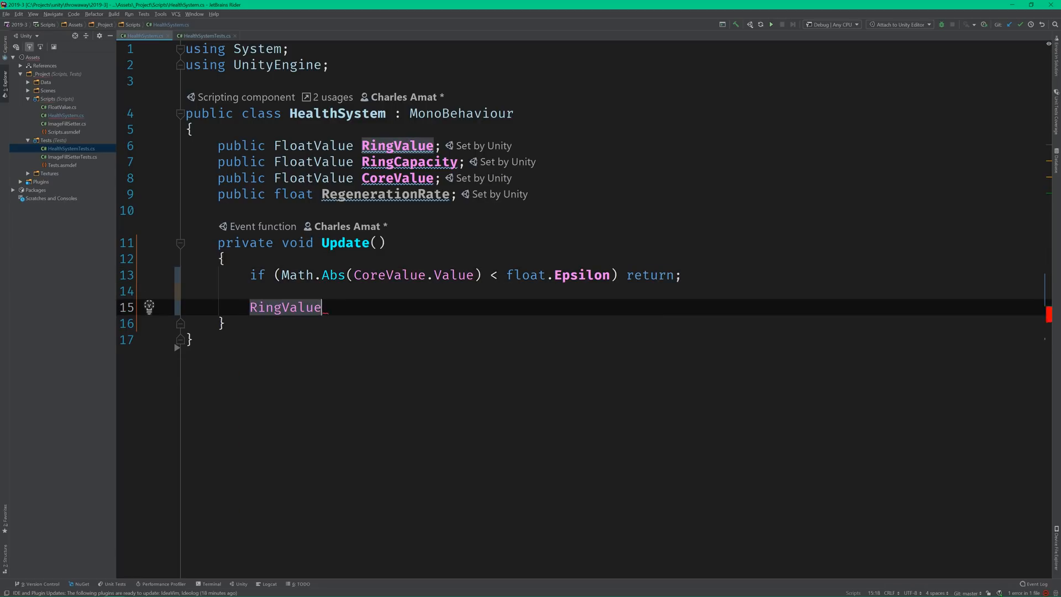
text(.Value = Time.deltaTime)
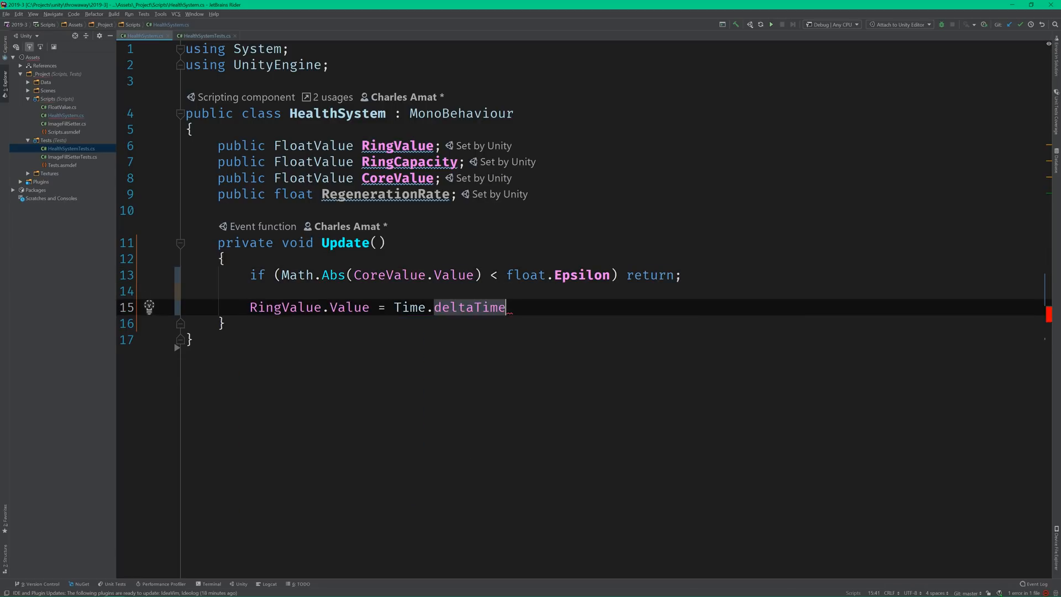
text(;)
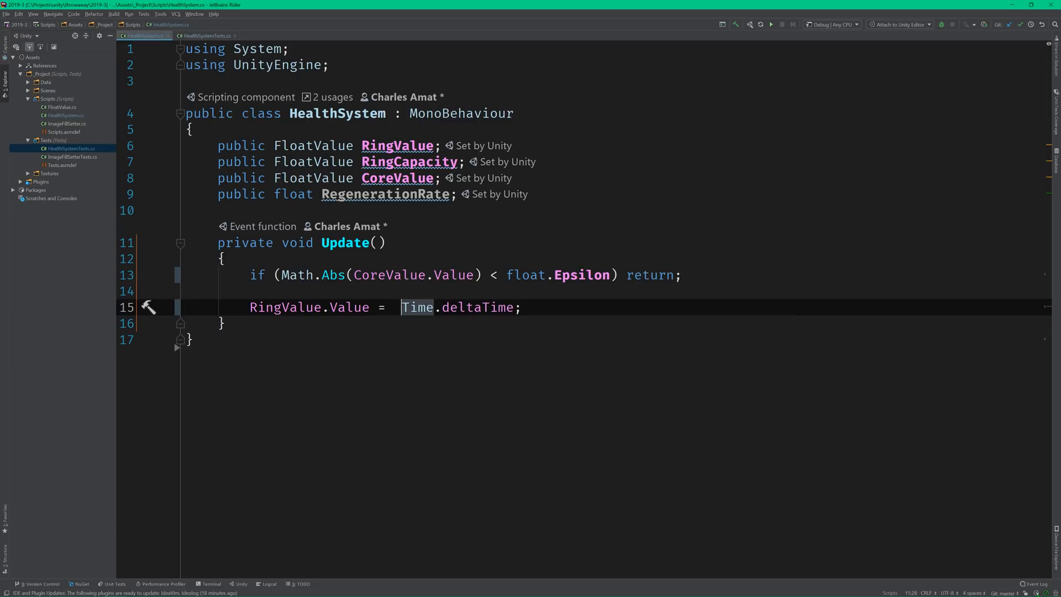
text(CoreValue.Value)
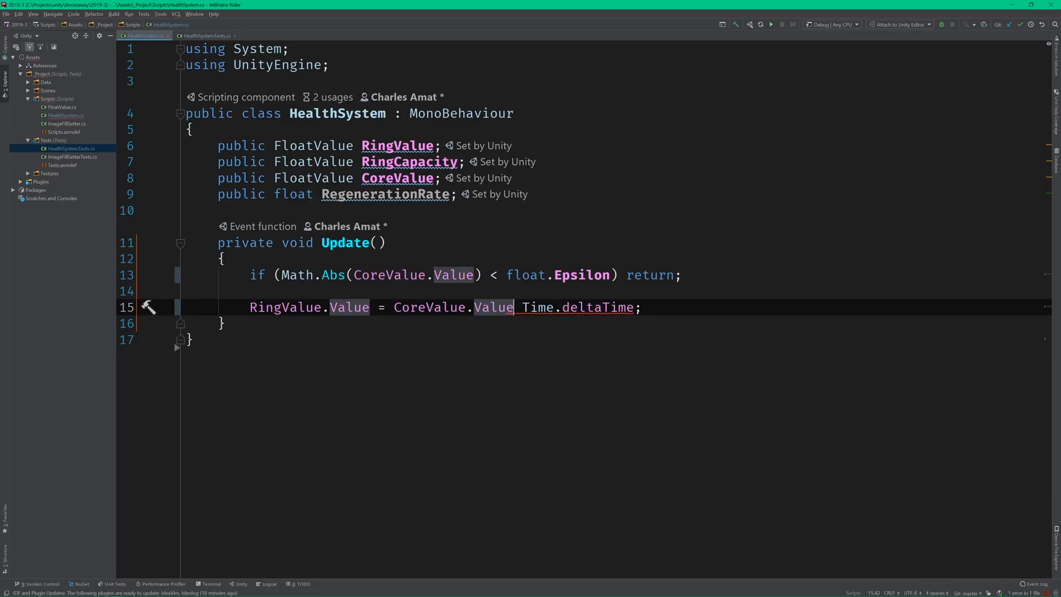
text(* RegenerationRate *)
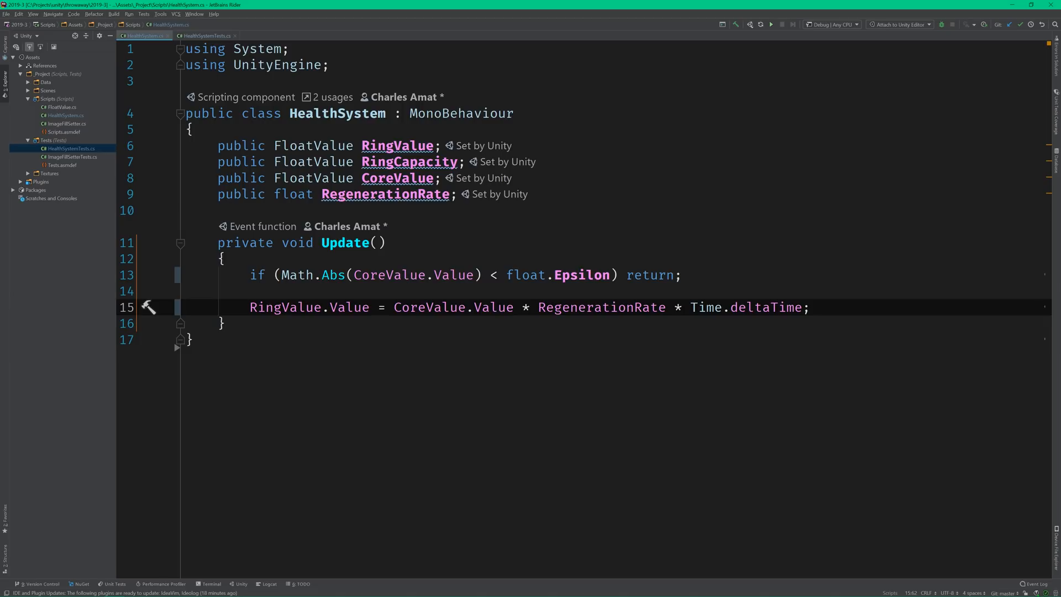
click(389, 307)
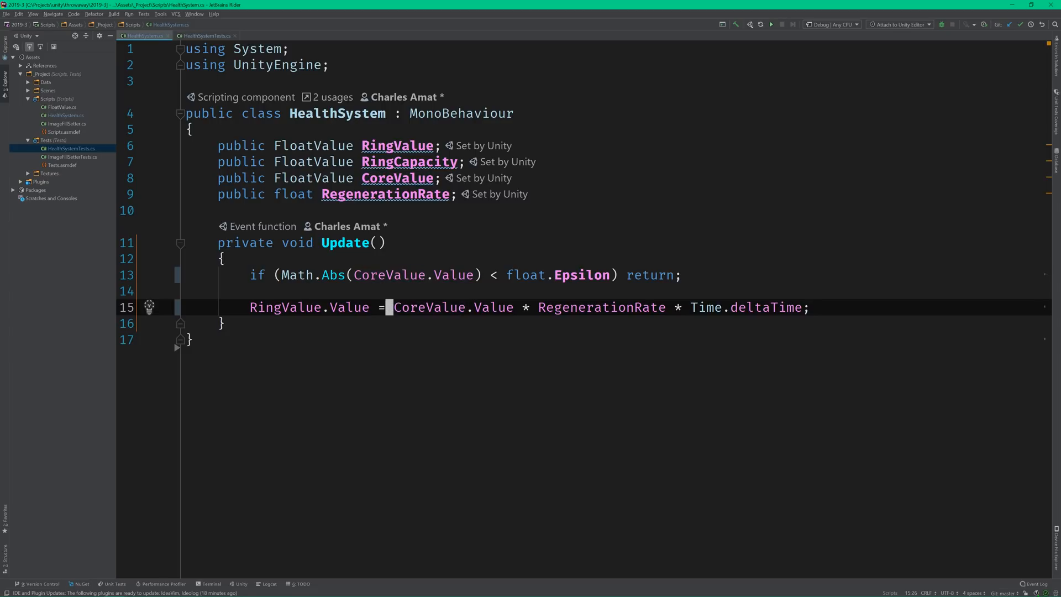
text(+)
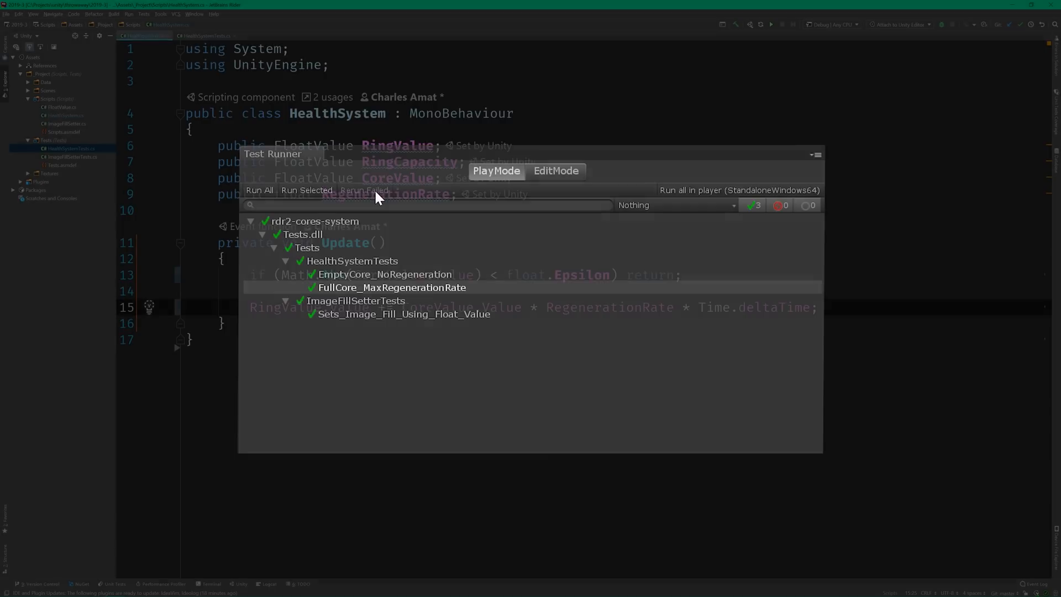
Step: Add FullHealth_NoRegeneration with core and ring 1 asserting RingValue stays 1, and run it
double_click(391, 287)
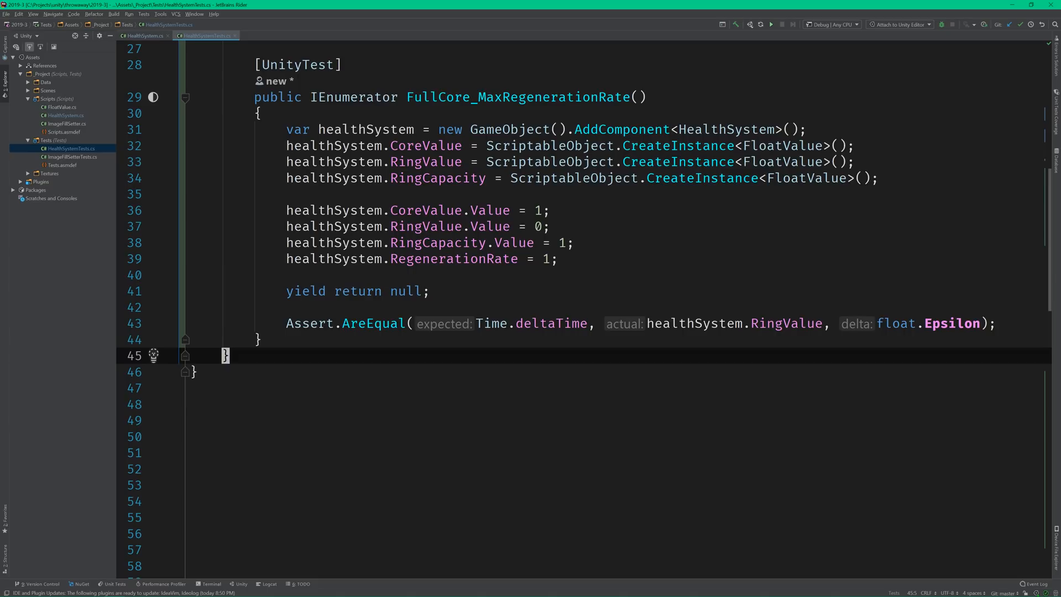
text(public)
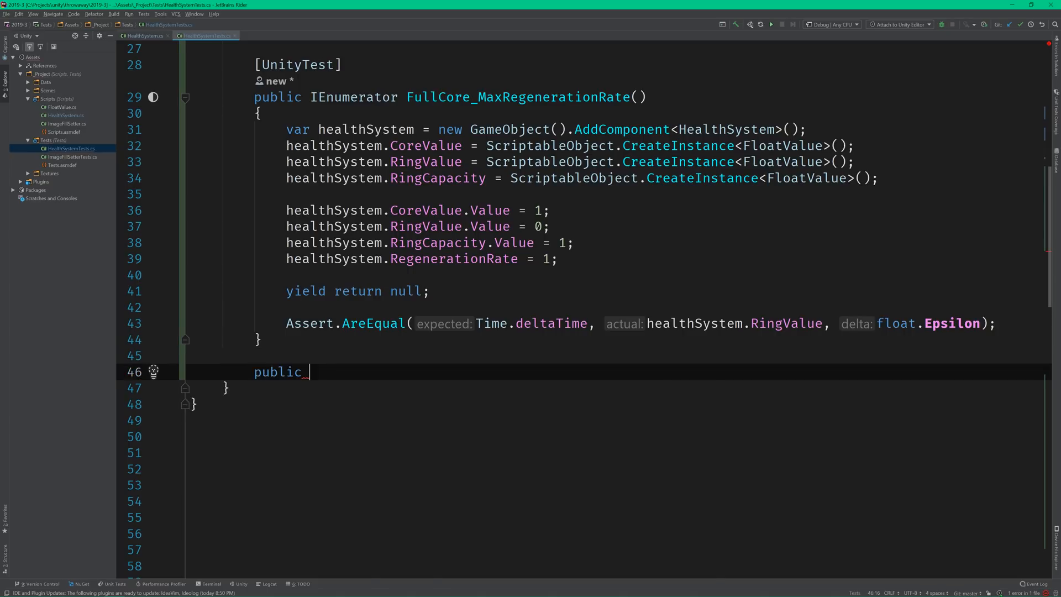
text(IEnumerator FullHeal)
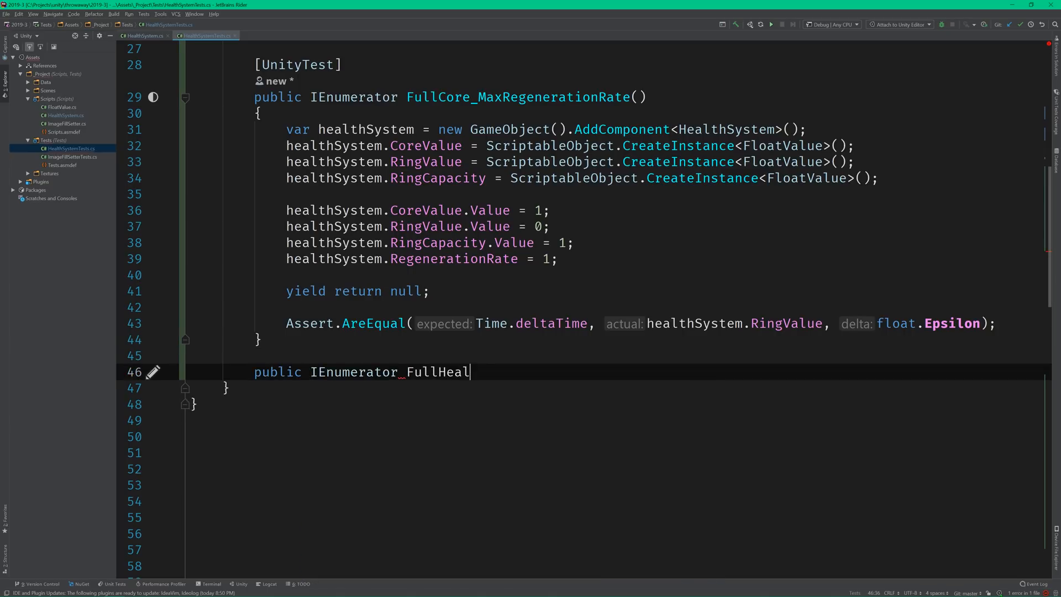
text(th_NoRegeneration()
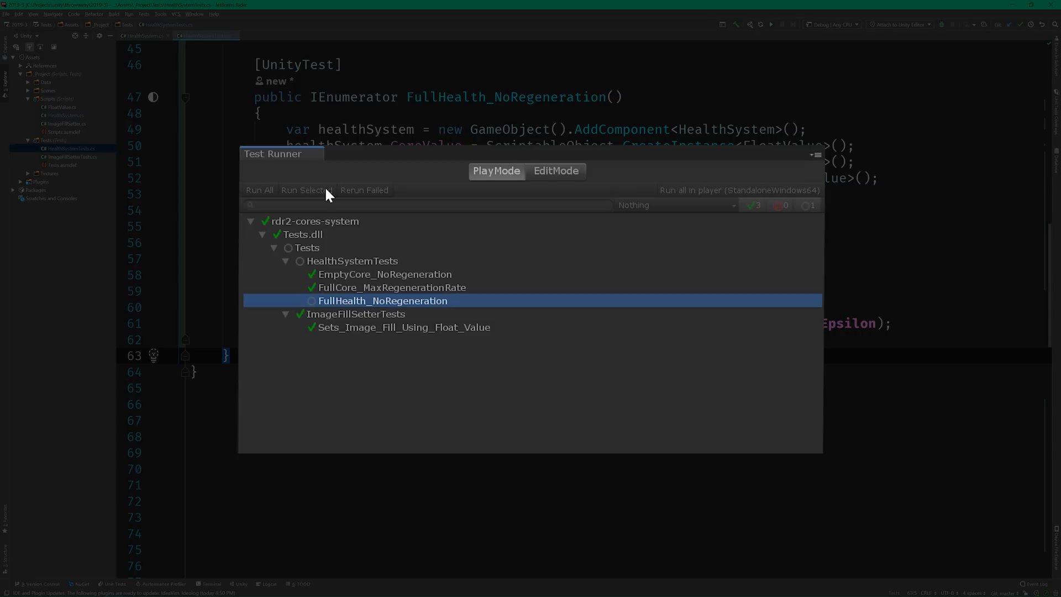
click(306, 190)
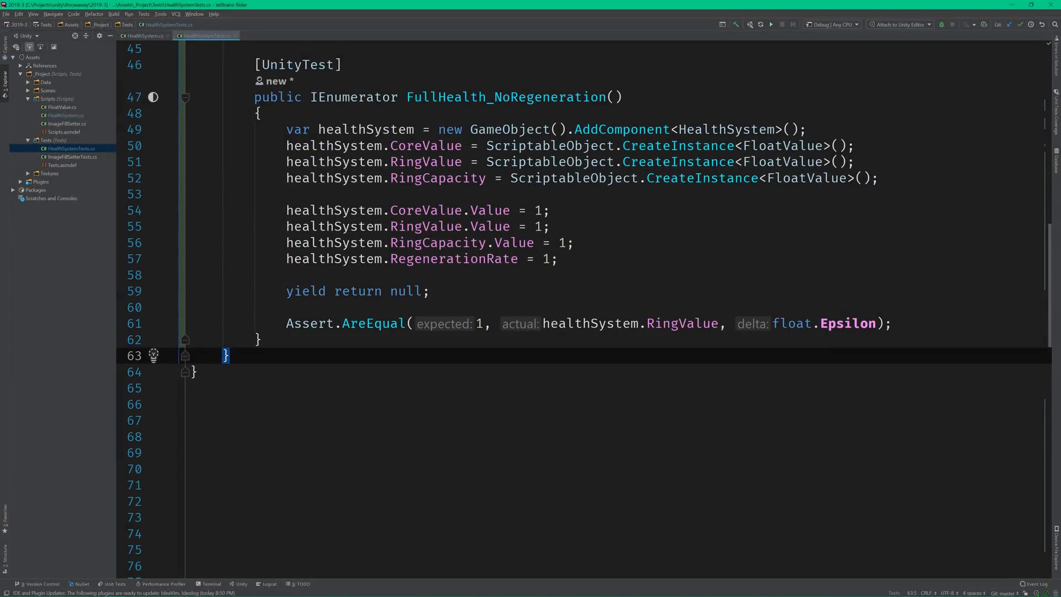
Step: Add an early return to Update when Math.Abs(RingValue.Value - RingCapacity.Value) is below float.Epsilon
click(143, 36)
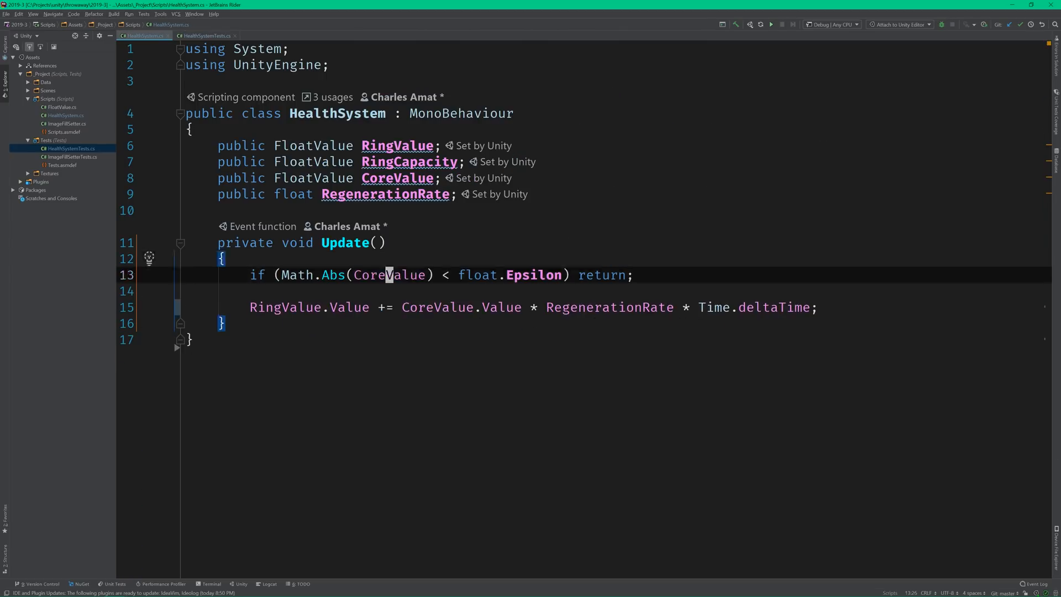
text(if (RingValue.Value == RingCapacity.Value) return;)
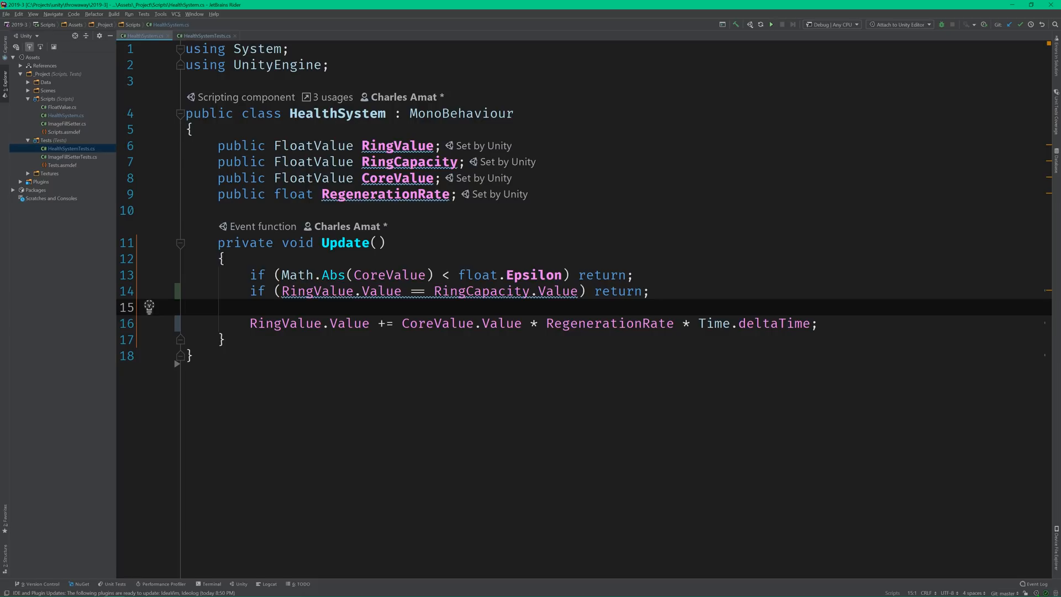
click(278, 290)
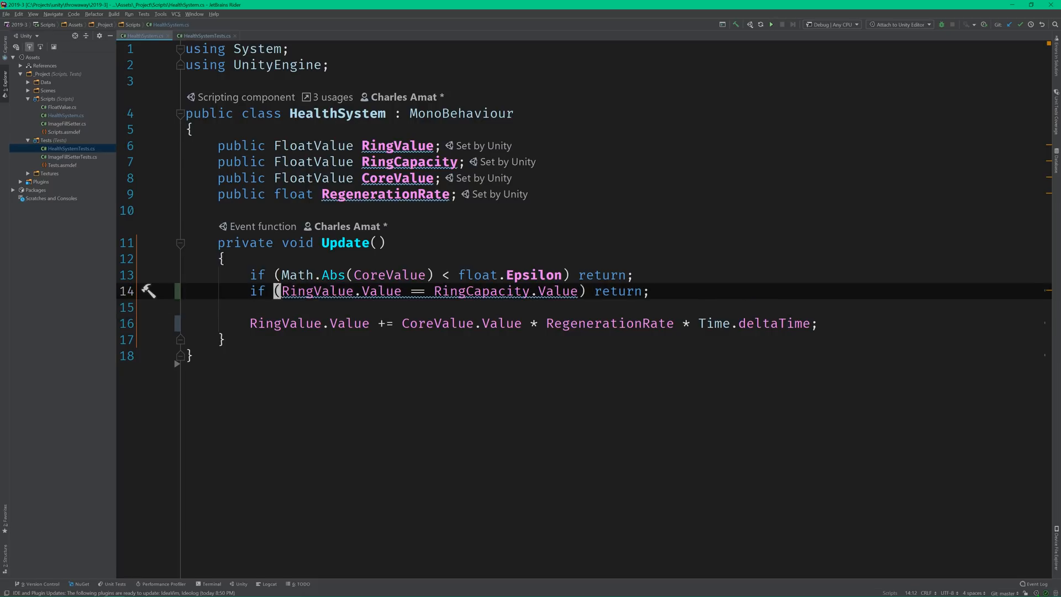
text(Math.Abs(RingValue.Value - RingCapacity.Value) < TOLERANCE))
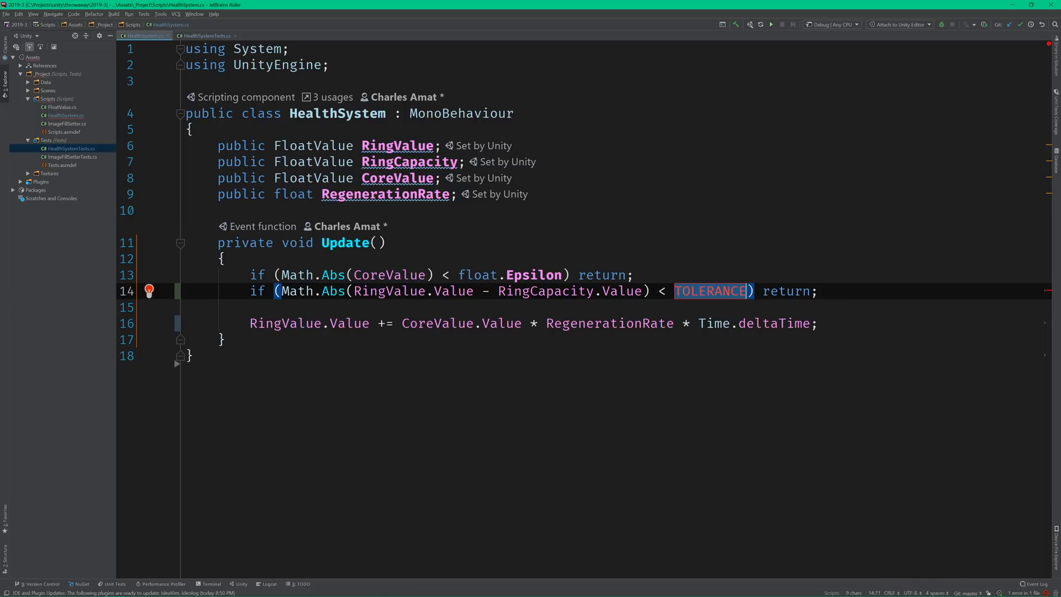
text(float.)
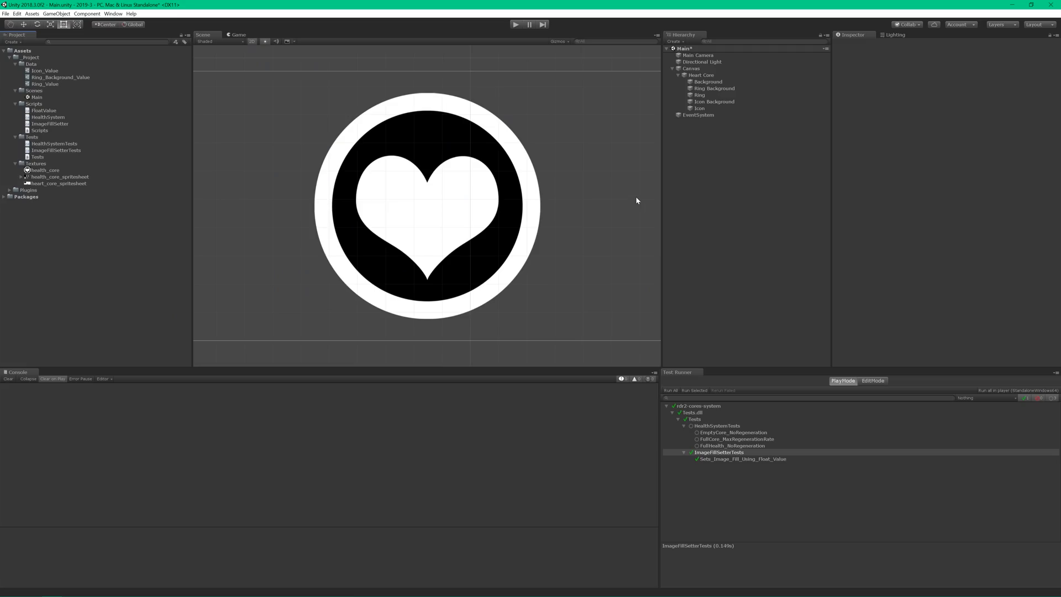
Step: Assign the Ring_Value asset to the Heart Core's Health System ring value field
click(701, 74)
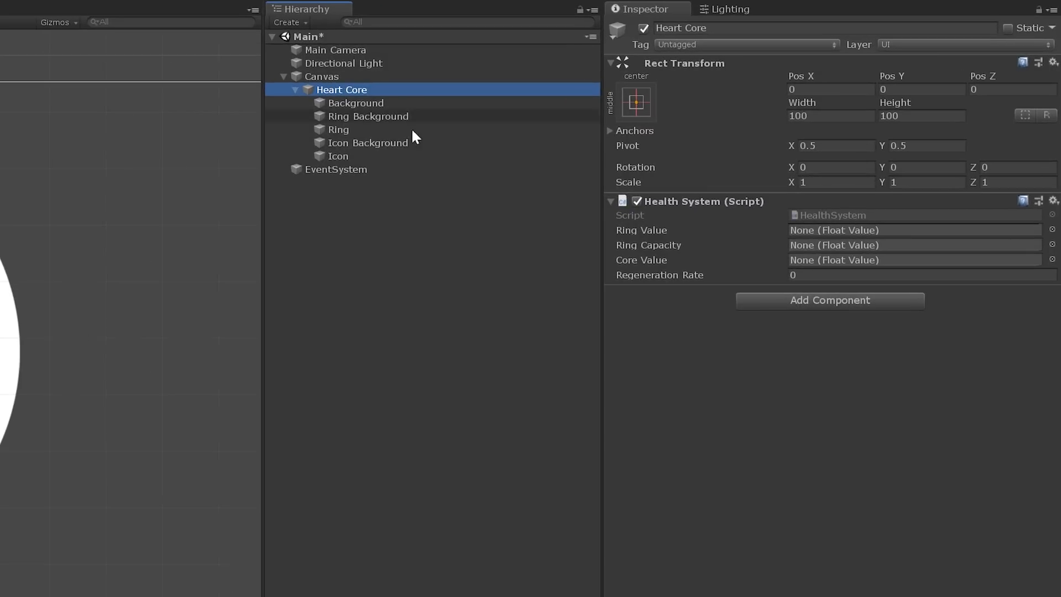
click(1051, 230)
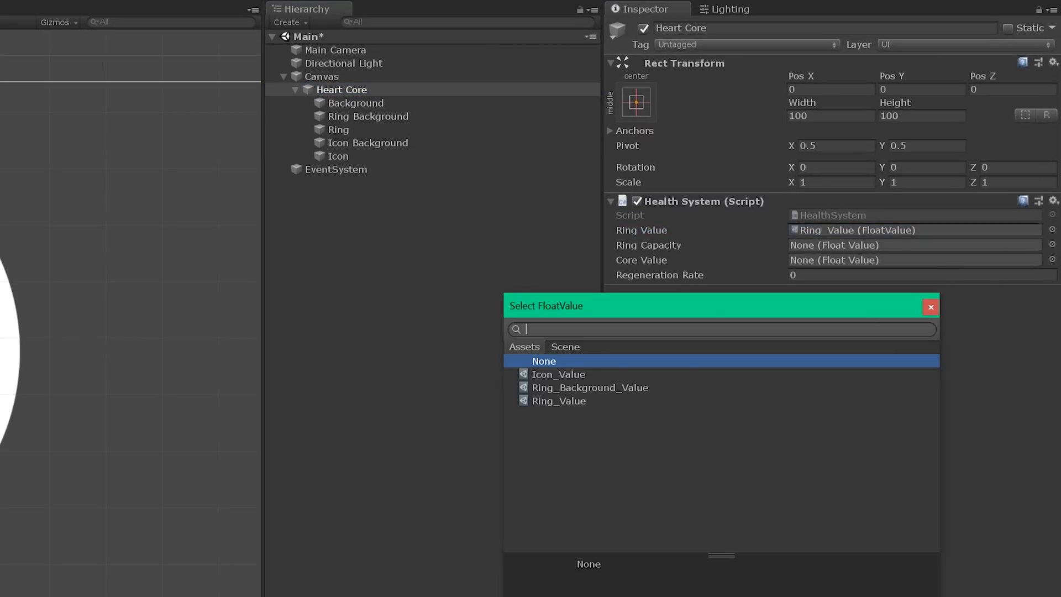
click(558, 375)
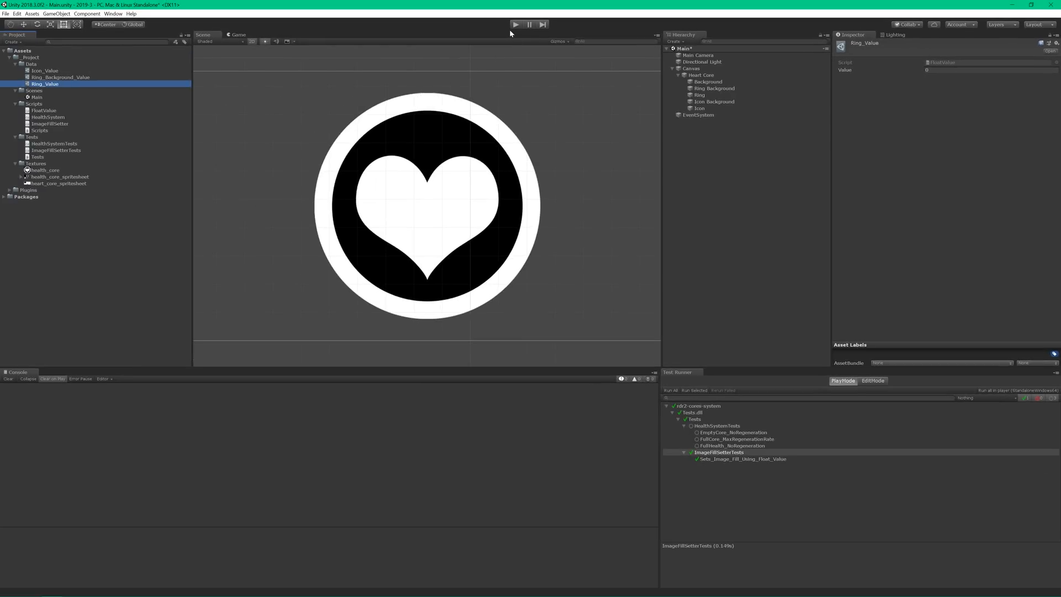
Step: Run the scene in play mode to watch the ring value rise
click(516, 24)
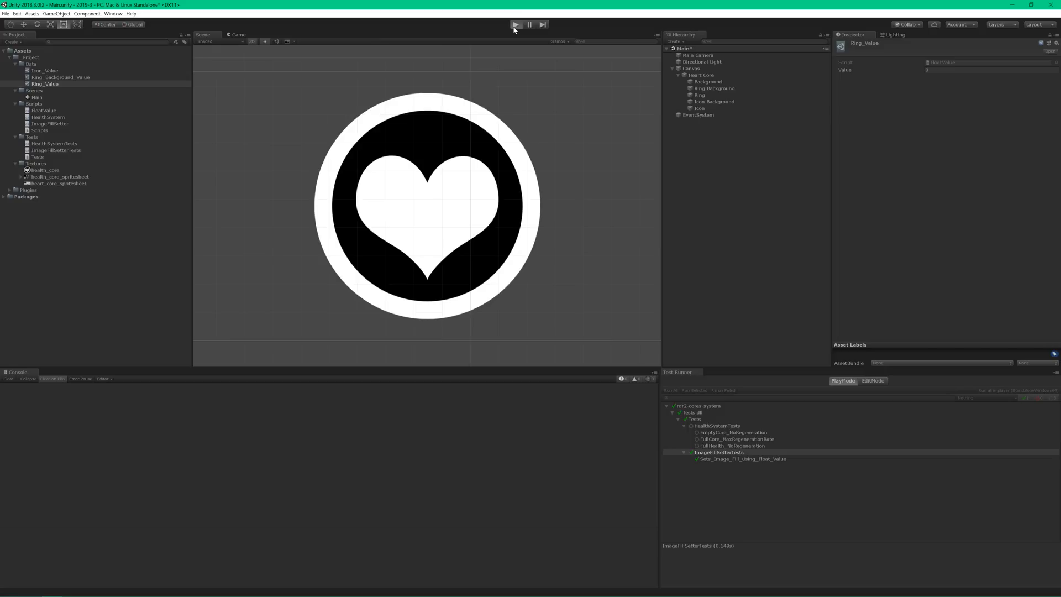
click(514, 24)
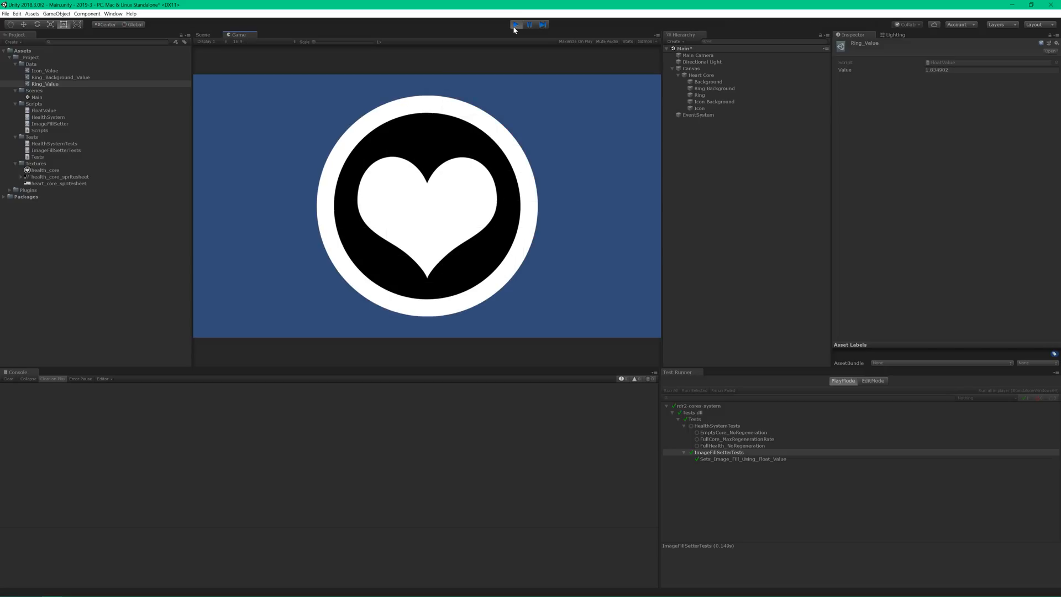
click(515, 25)
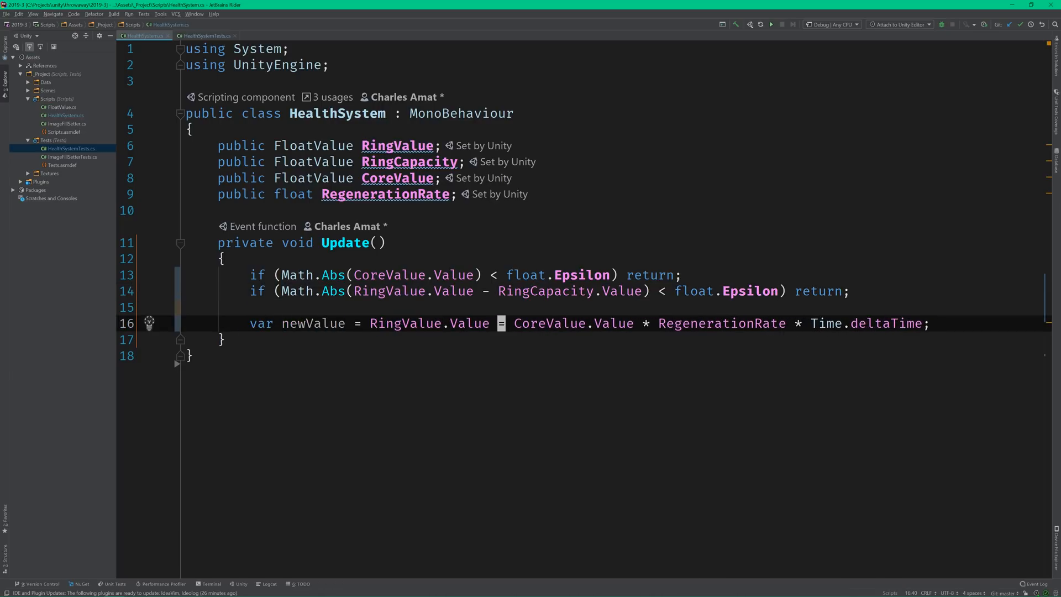
Step: Log newValue with Debug.Log and write it back as RingValue.Value = newValue
text(Debug.Log(newValue);)
text(RingValue.Value)
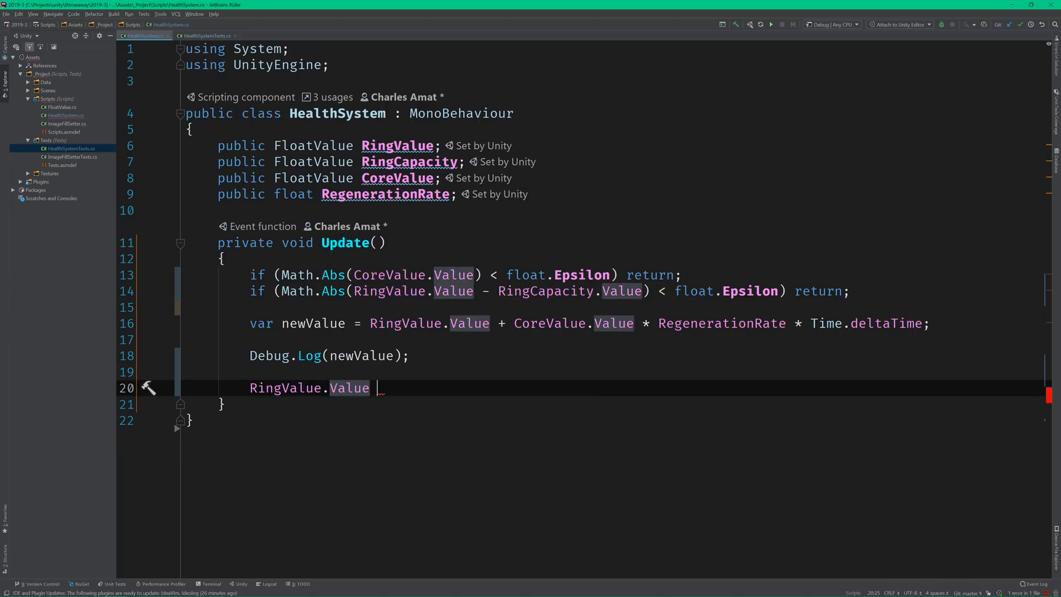
text(= newValue;)
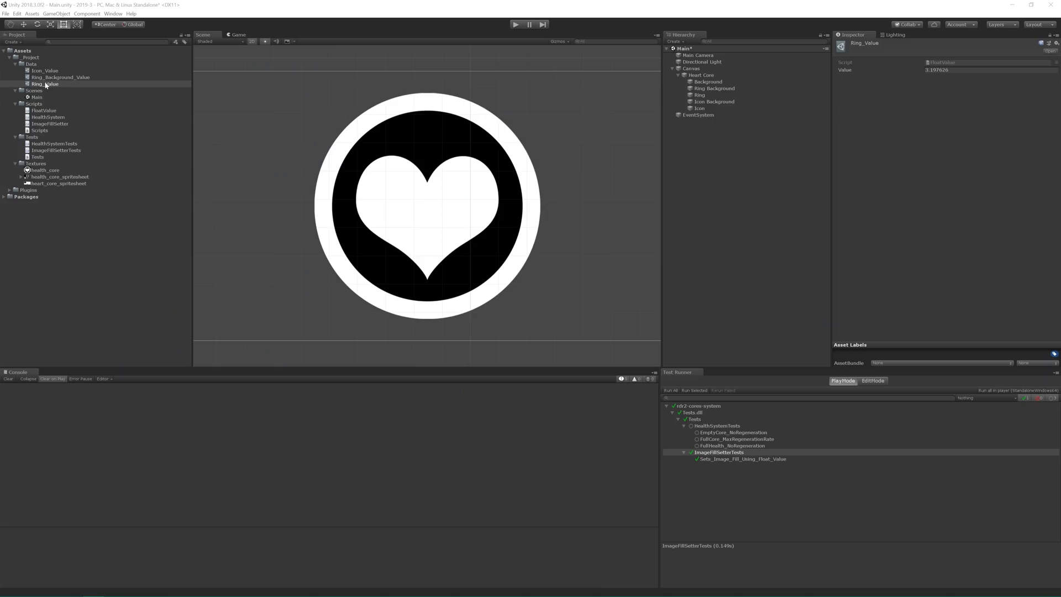
Step: Reset Ring_Value to 0 and run the scene in play mode
click(988, 69)
text(0)
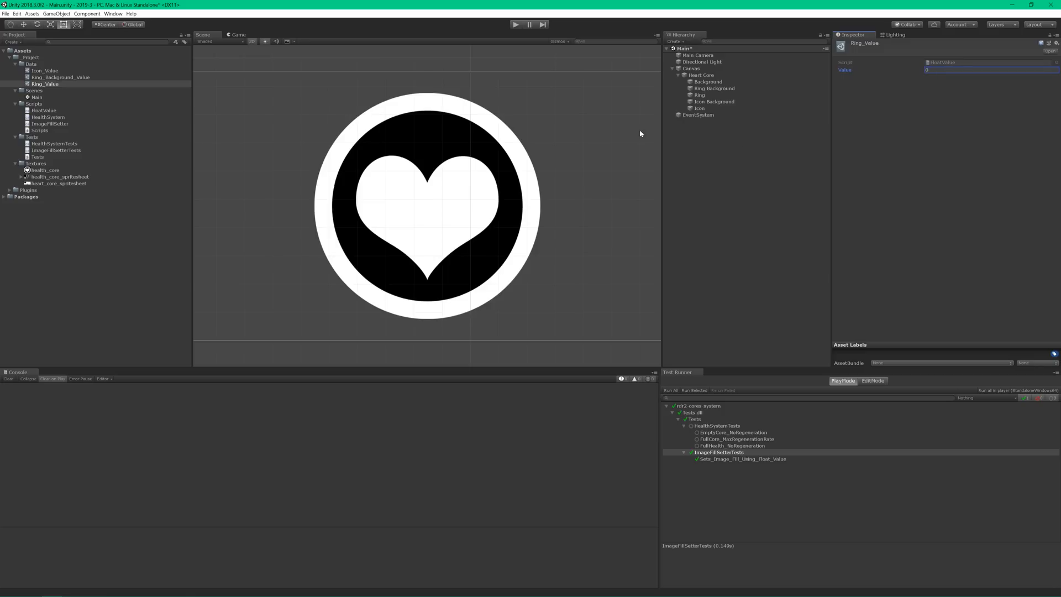
click(514, 24)
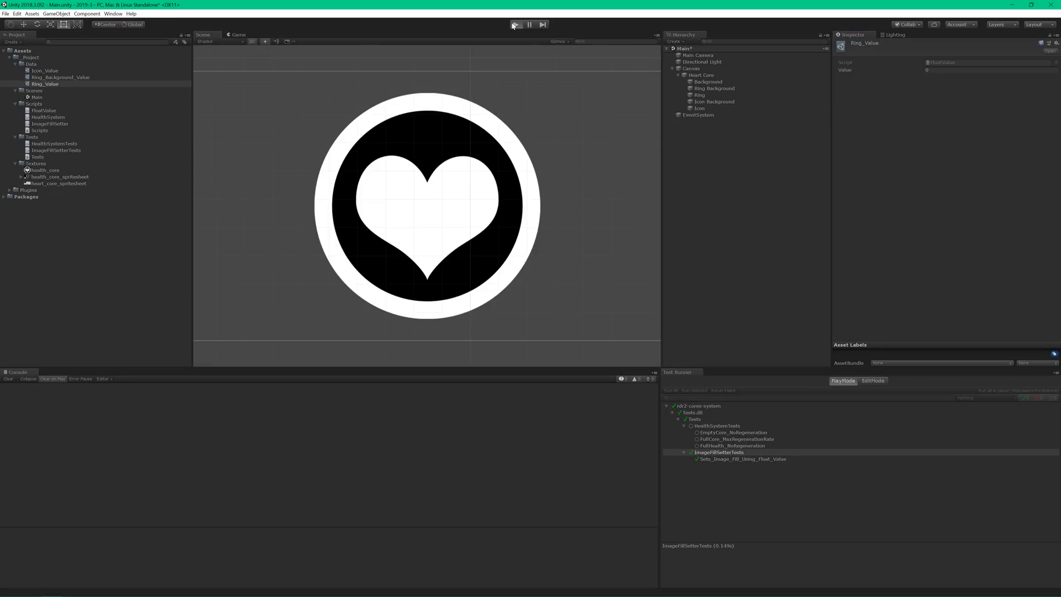
click(515, 24)
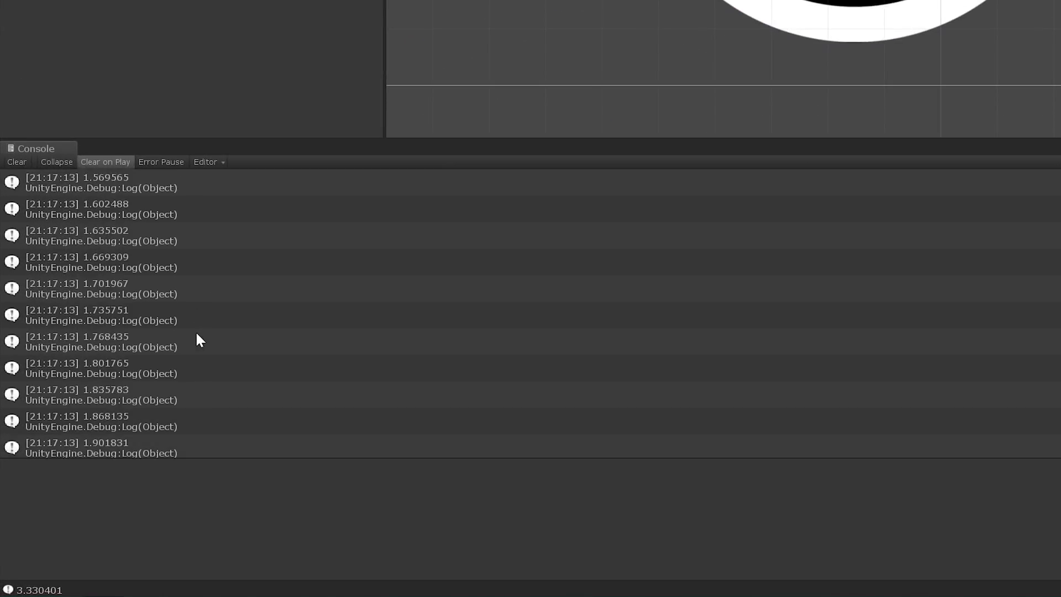
Step: Review the climbing Debug.Log entries in the Console and trace one to its source line
scroll(up, 3)
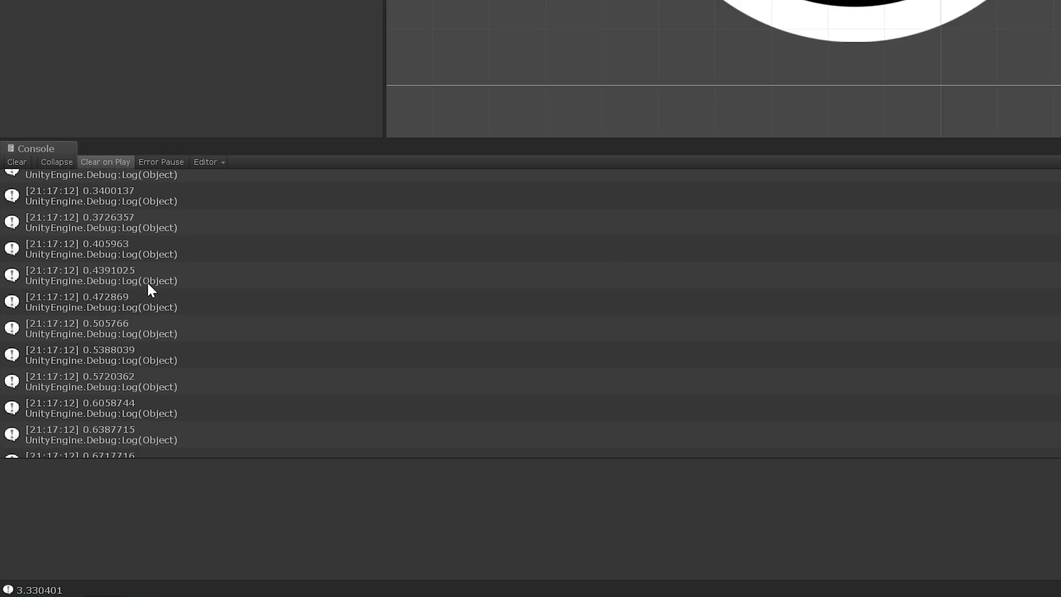
click(76, 328)
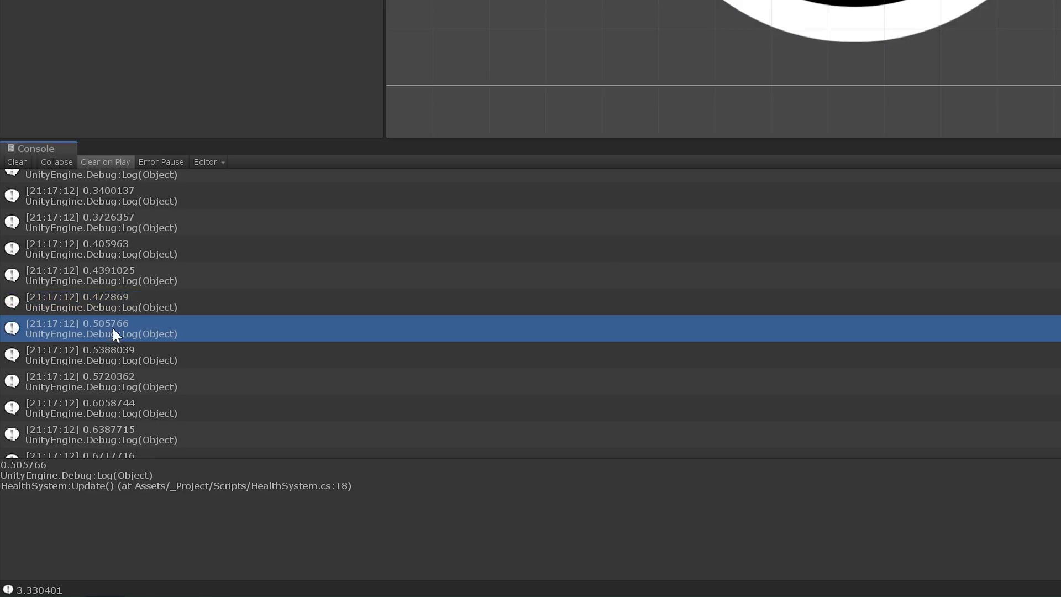
mouse_move(185, 330)
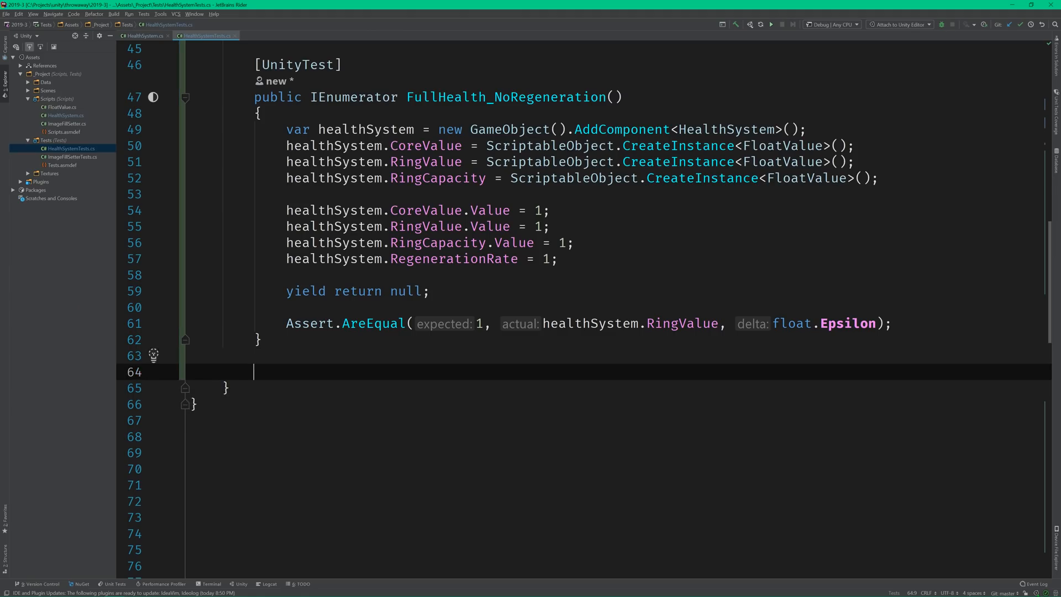
Step: Write the AlmostFull_RegeneratesToFull UnityTest starting RingValue.Value at 0.999f and expecting 1
text(public IEnumerator AlmostFull_Regener)
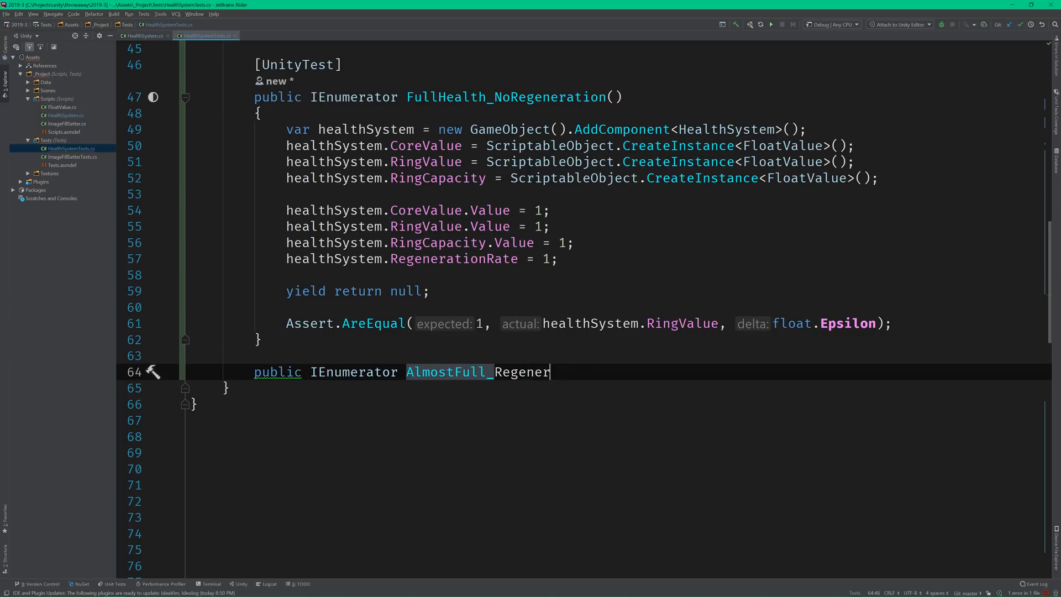
text(atesToFull())
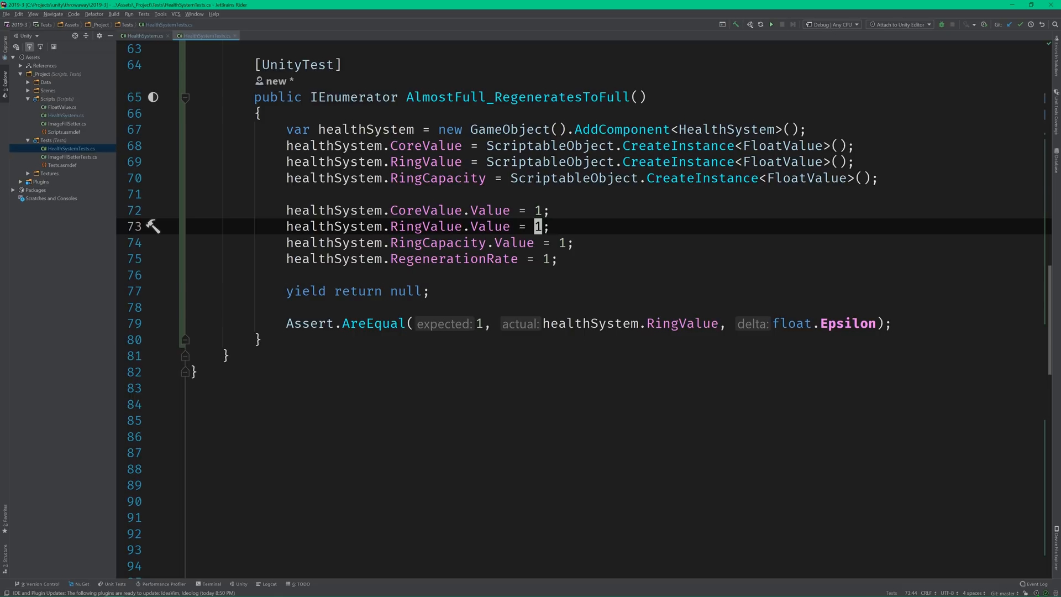
text(0.999f)
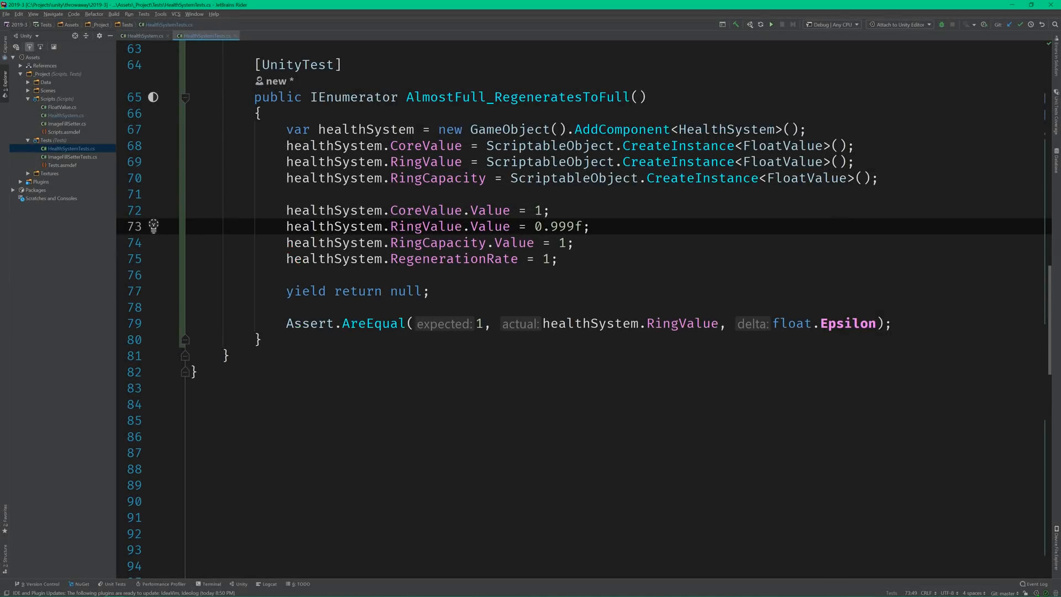
click(142, 35)
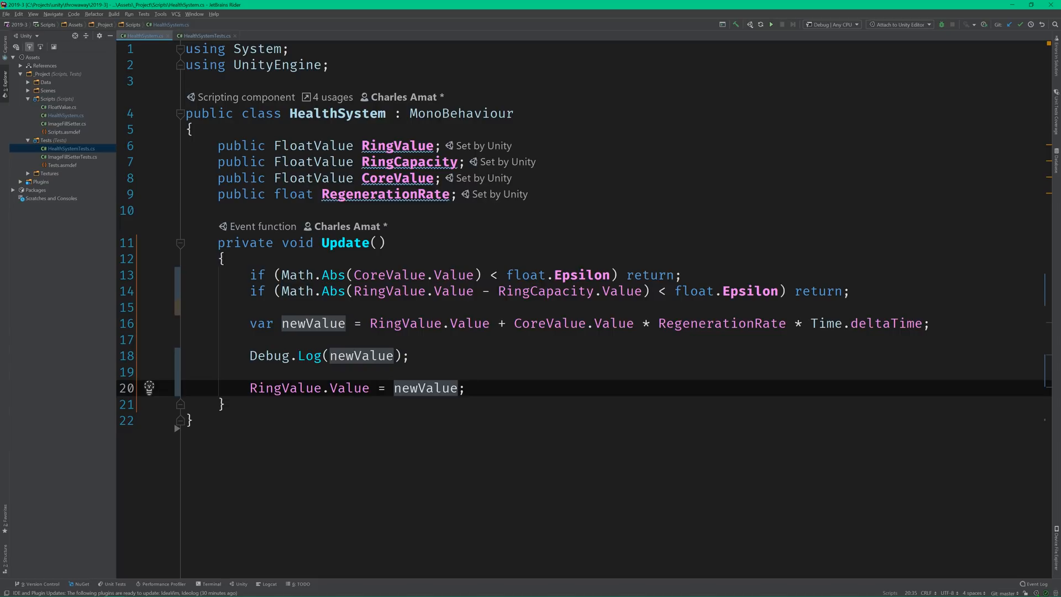
Step: Wrap the write-back in Math.Min(newValue, RingCapacity.Value) so it cannot exceed capacity
text(Math.Min()
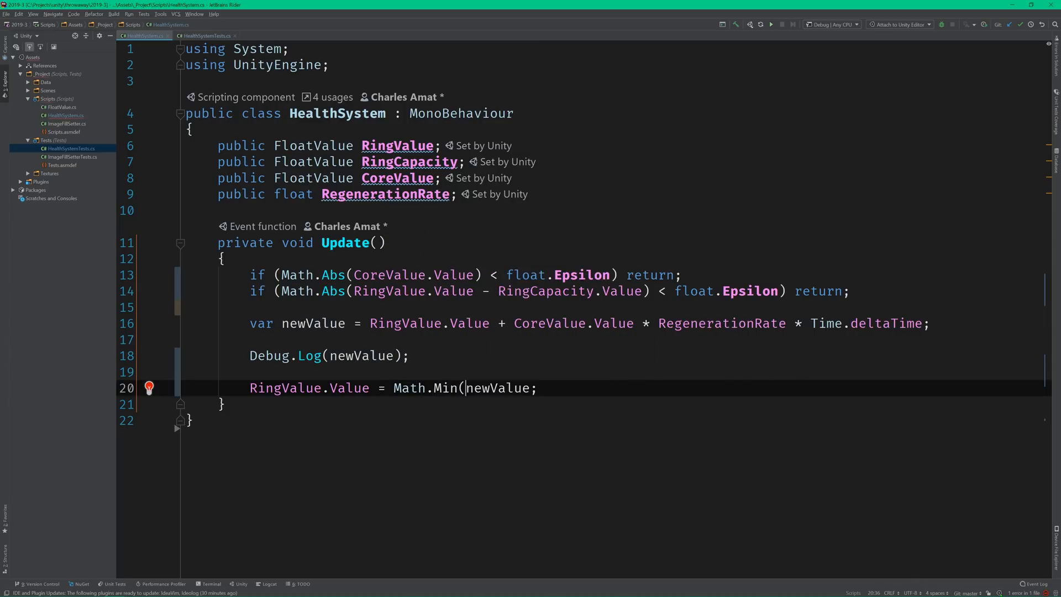
text(newValue)
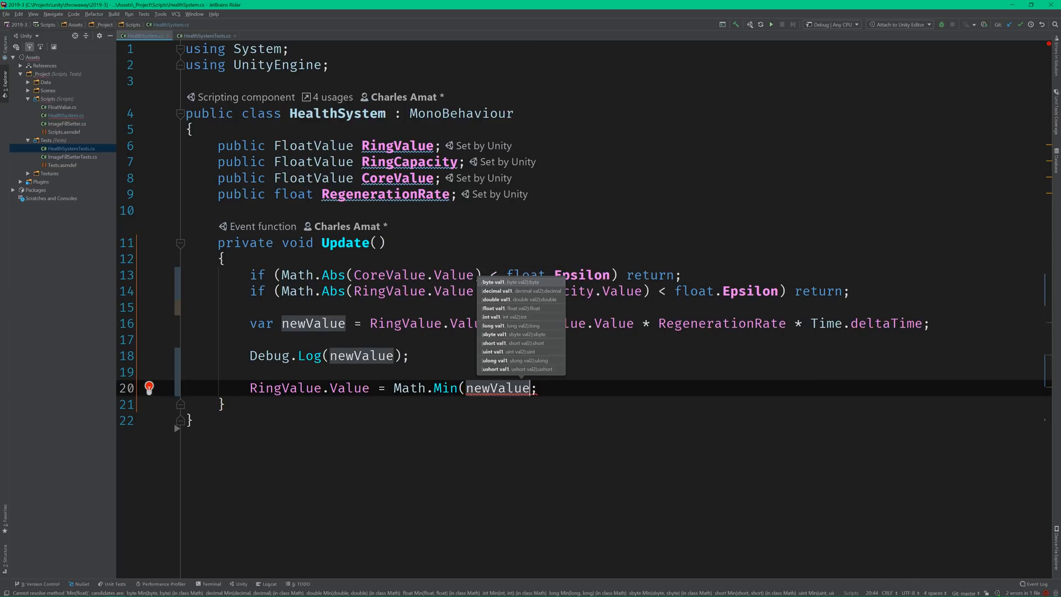
text(, RinC)
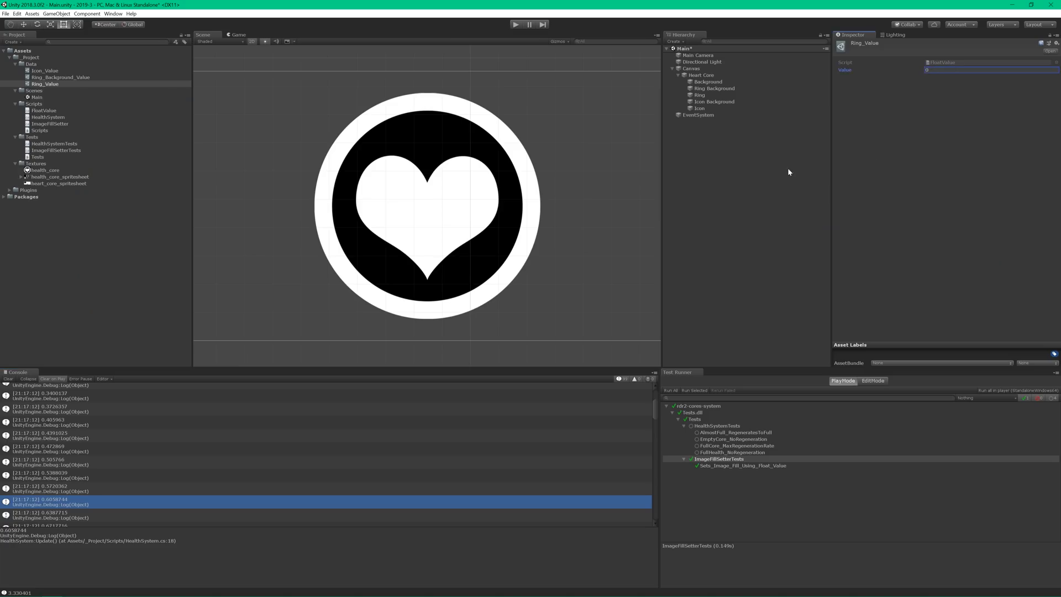
Step: Enter play mode and watch the heart's health ring fill as it regenerates
click(514, 24)
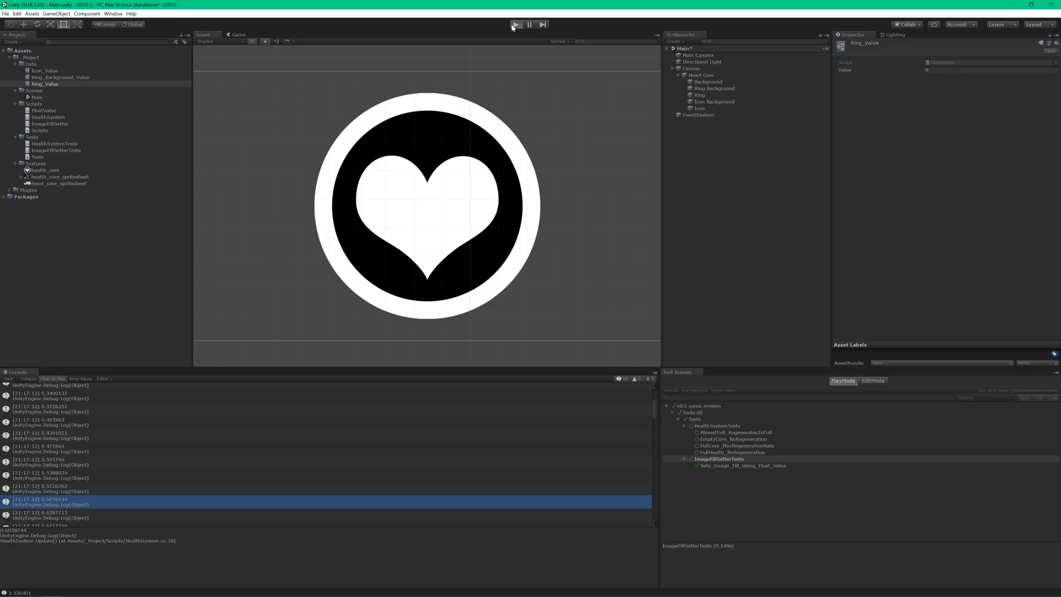
click(514, 24)
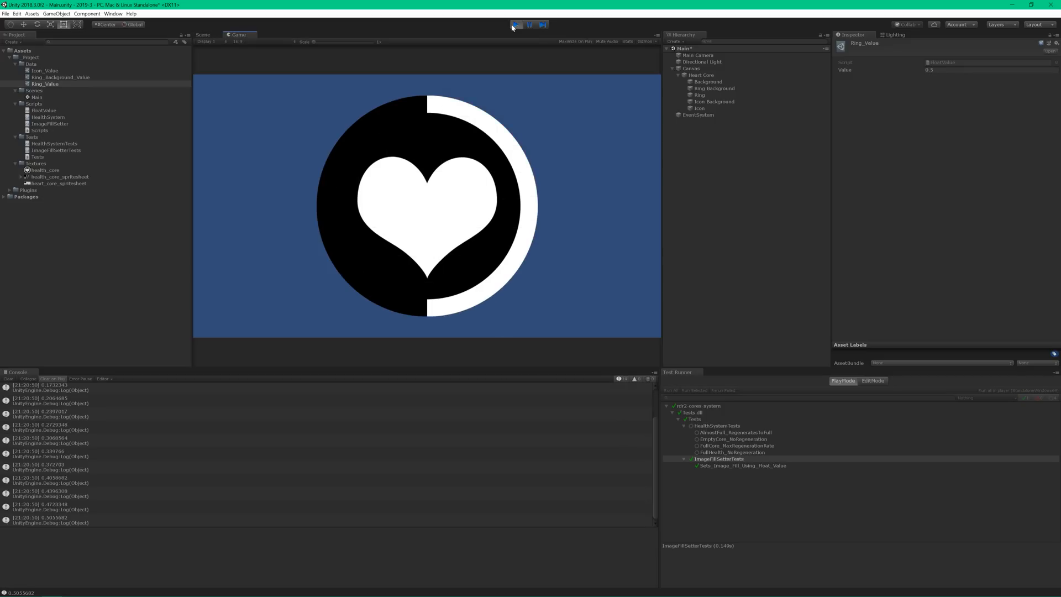